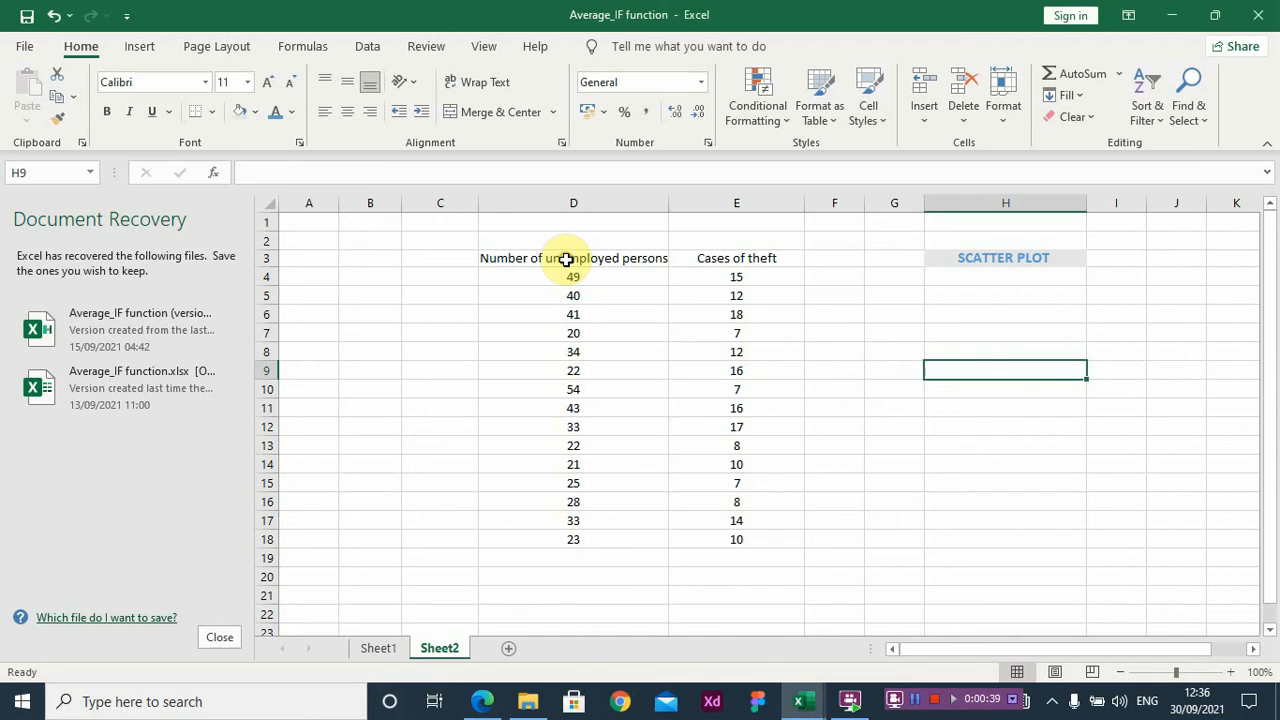
- Select range D3:E18, the Unemployed persons and Cases of theft columns with headers
left_click(573, 258)
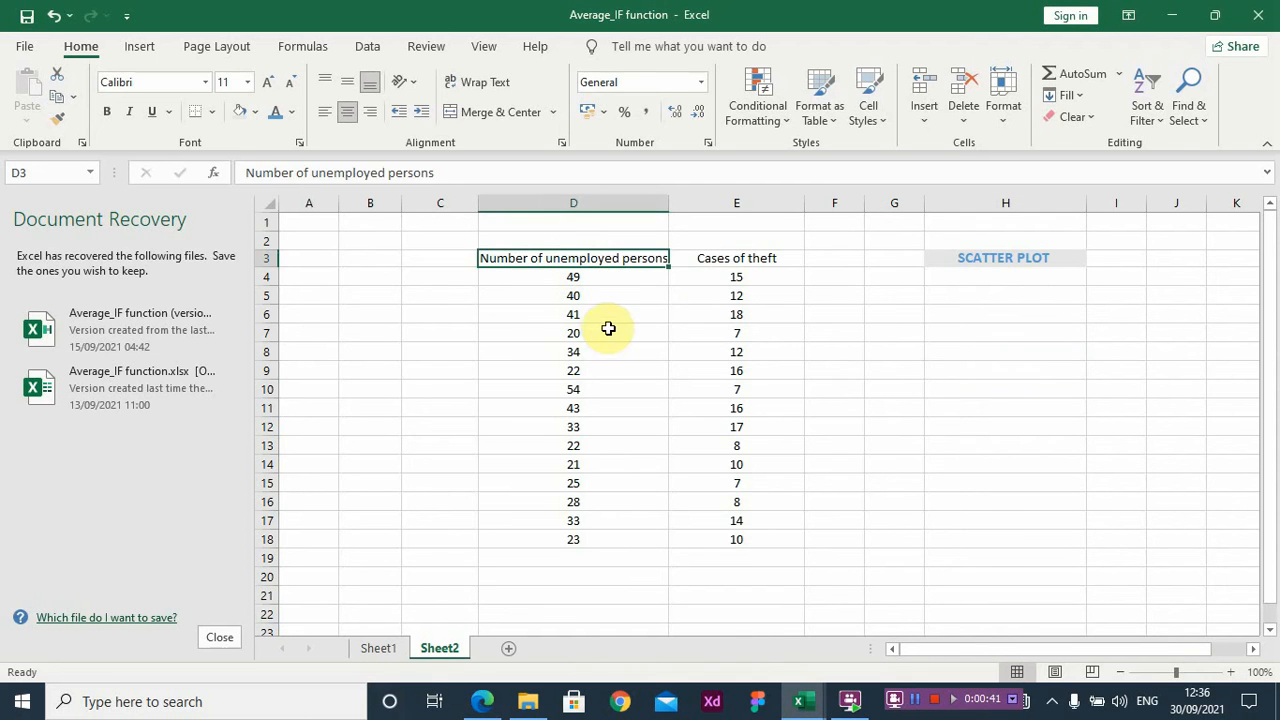
left_click(736, 257)
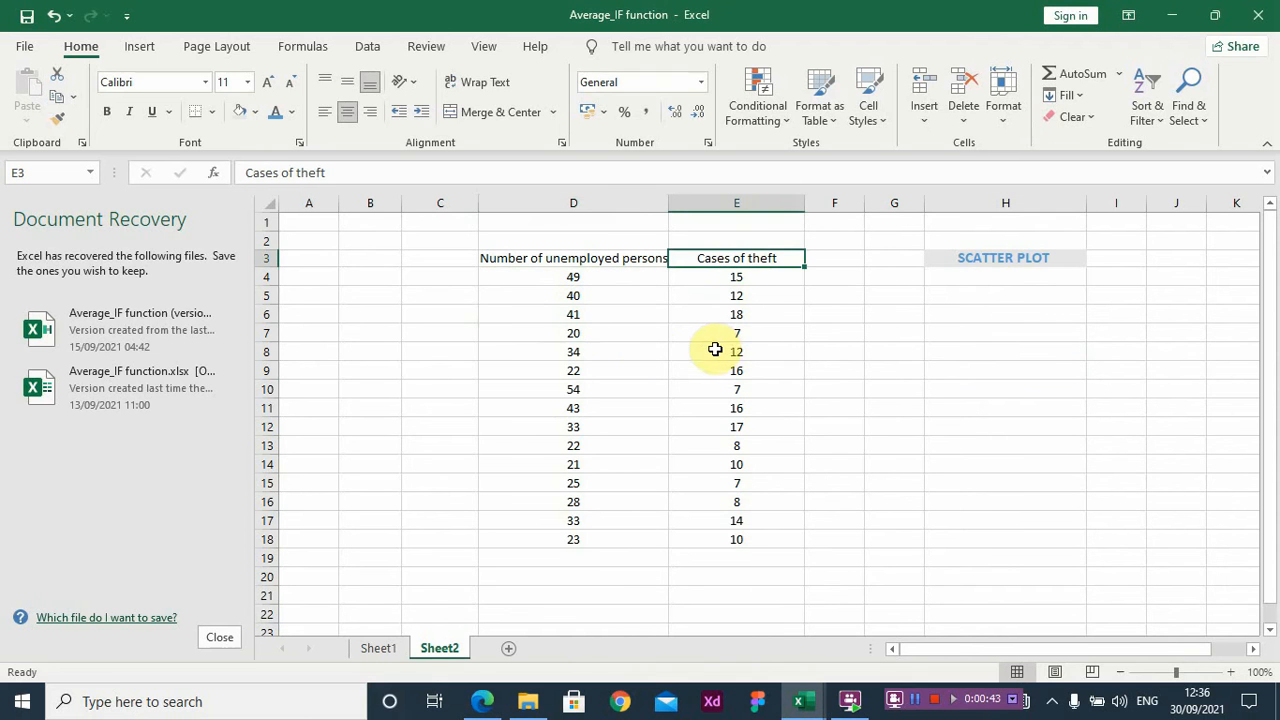
left_click(573, 351)
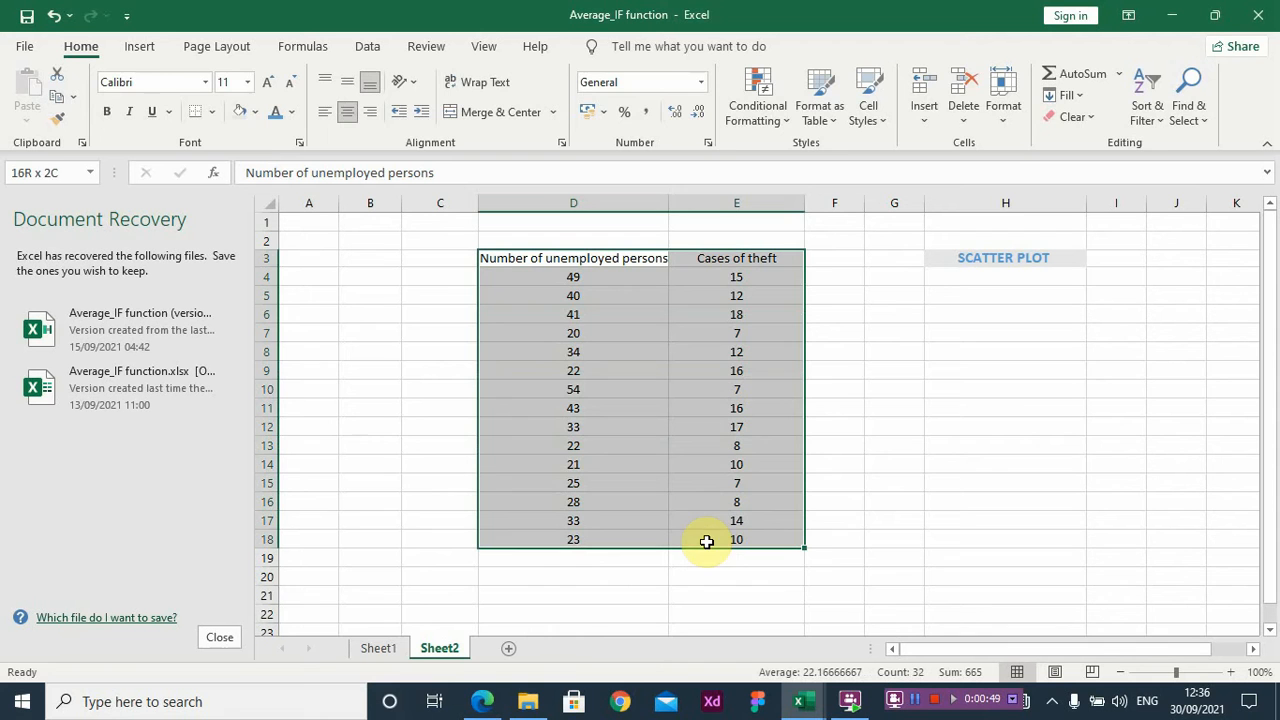
- Insert a markers-only scatter chart plotting unemployed persons against cases of theft
left_click(139, 46)
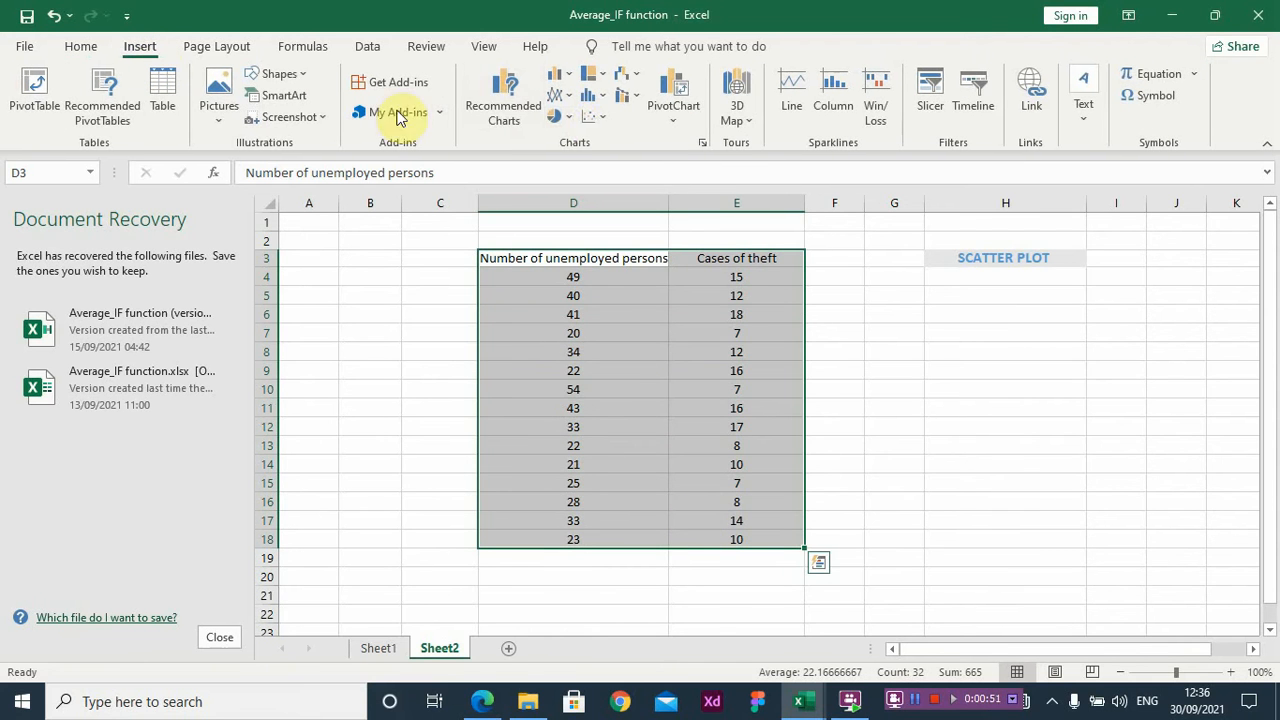
left_click(594, 116)
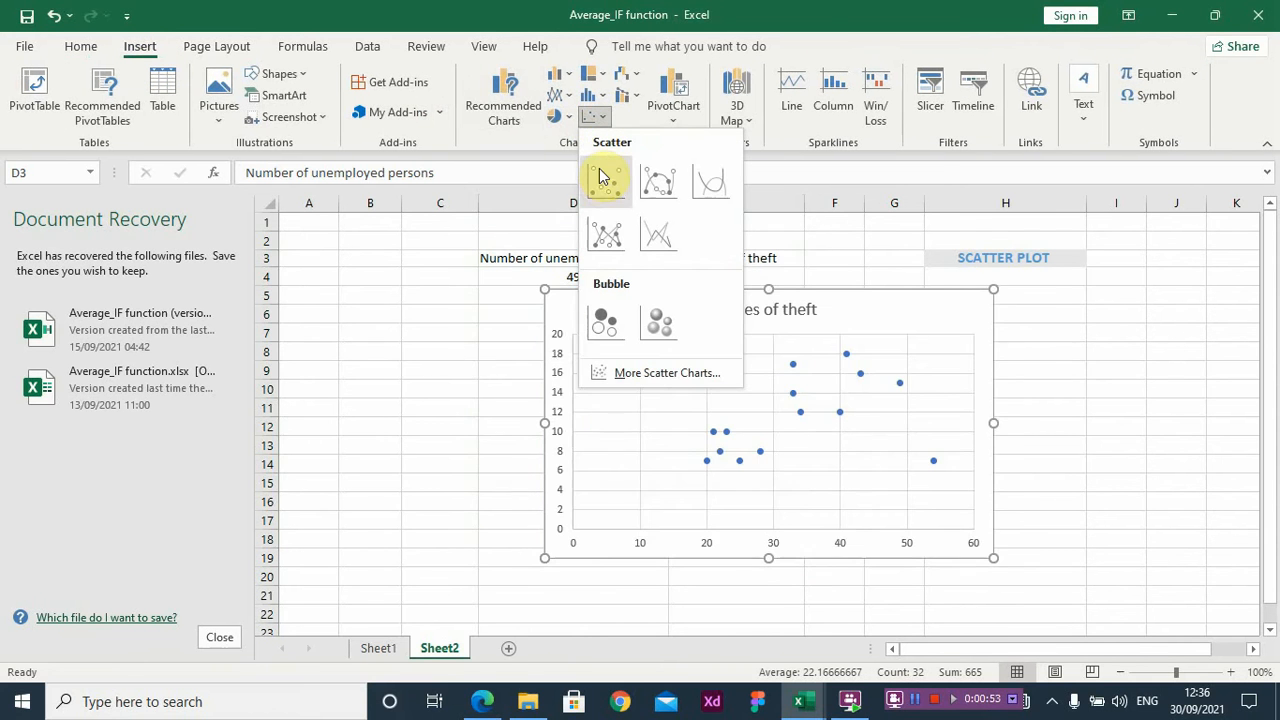
left_click(605, 180)
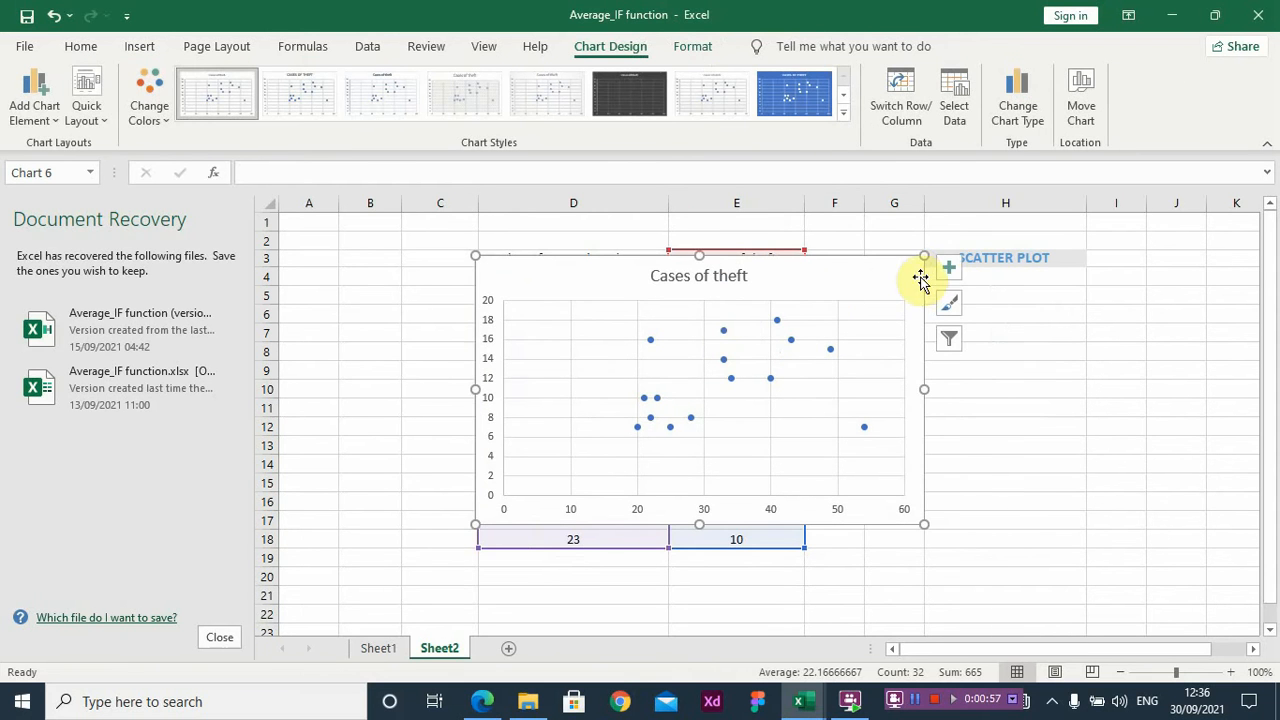
mouse_move(950, 393)
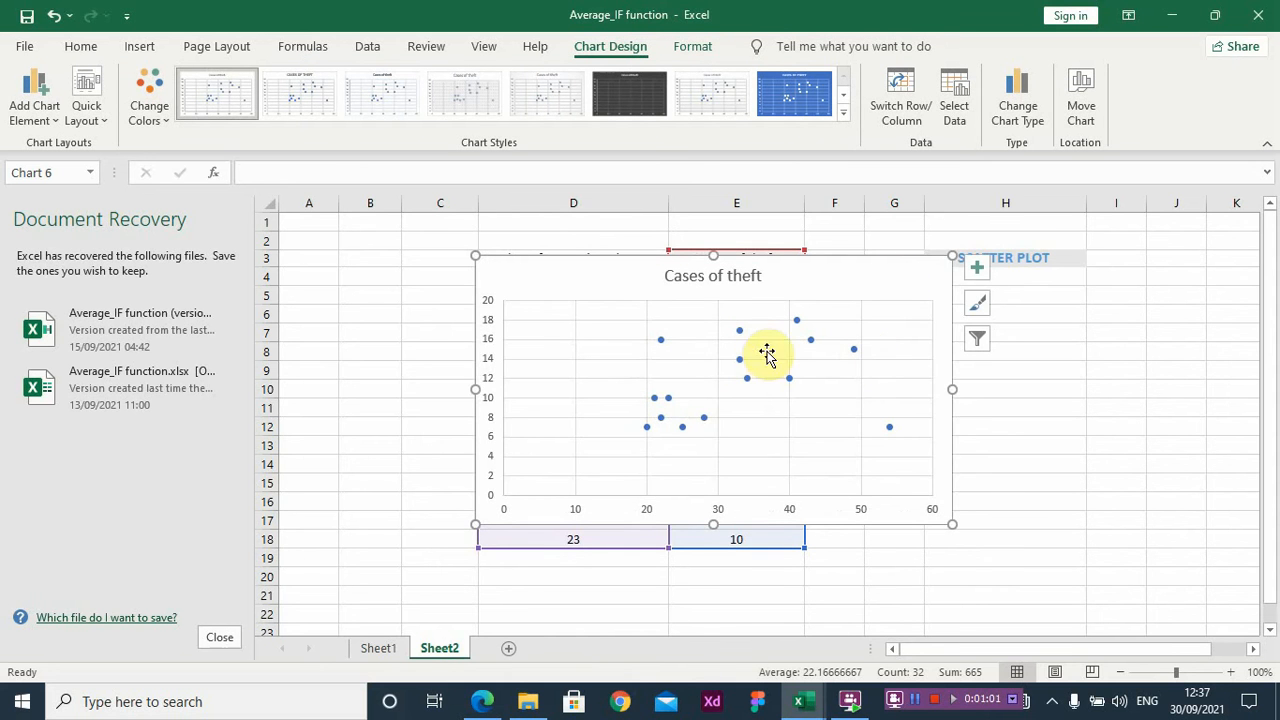
mouse_move(800, 357)
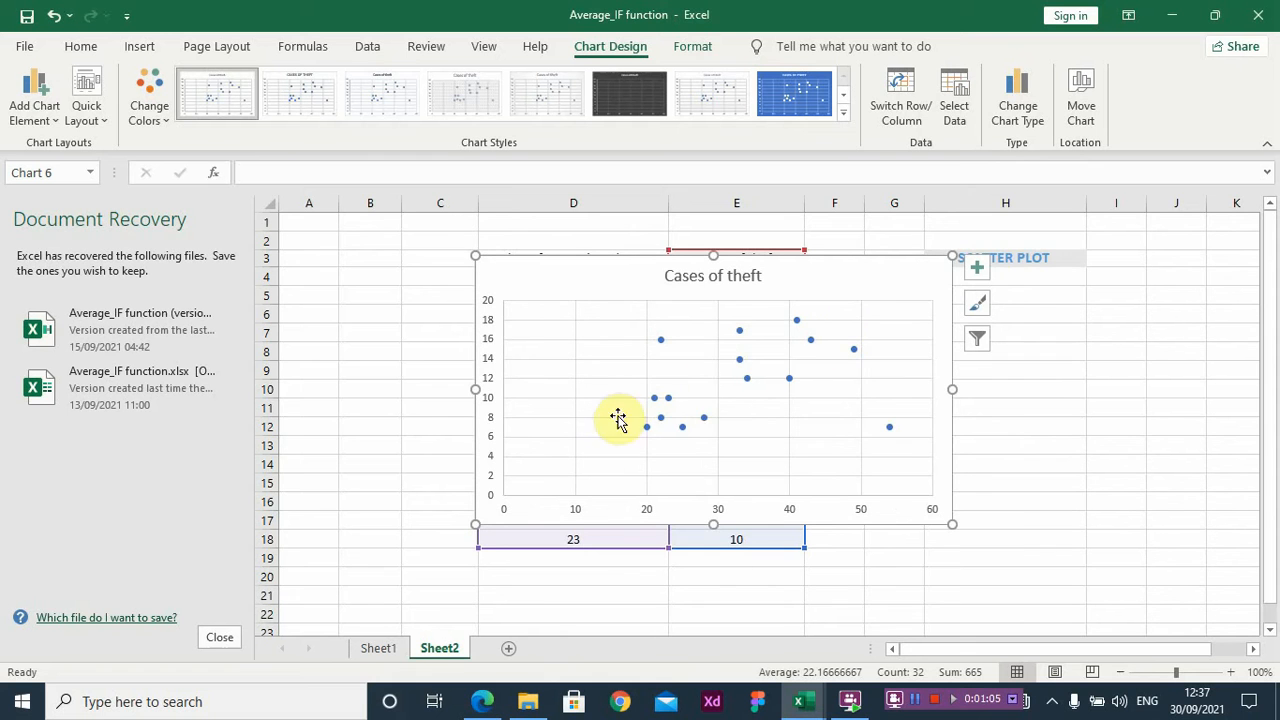
mouse_move(685, 400)
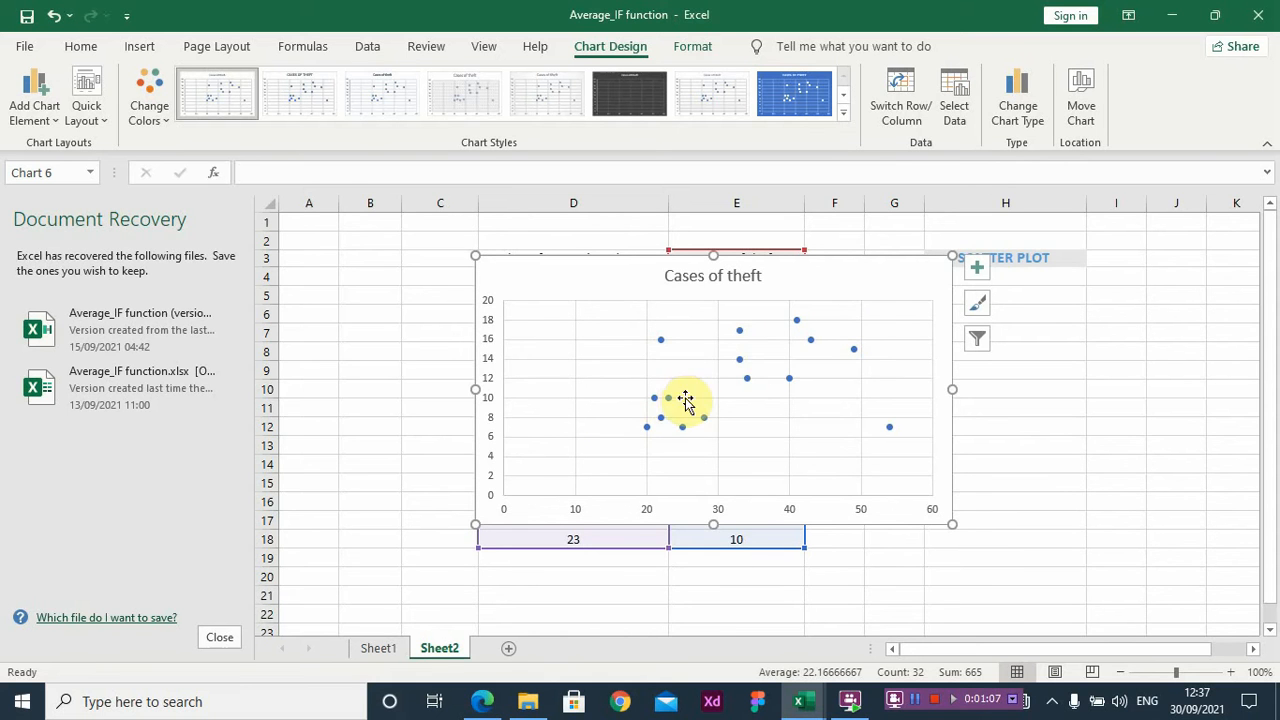
mouse_move(820, 340)
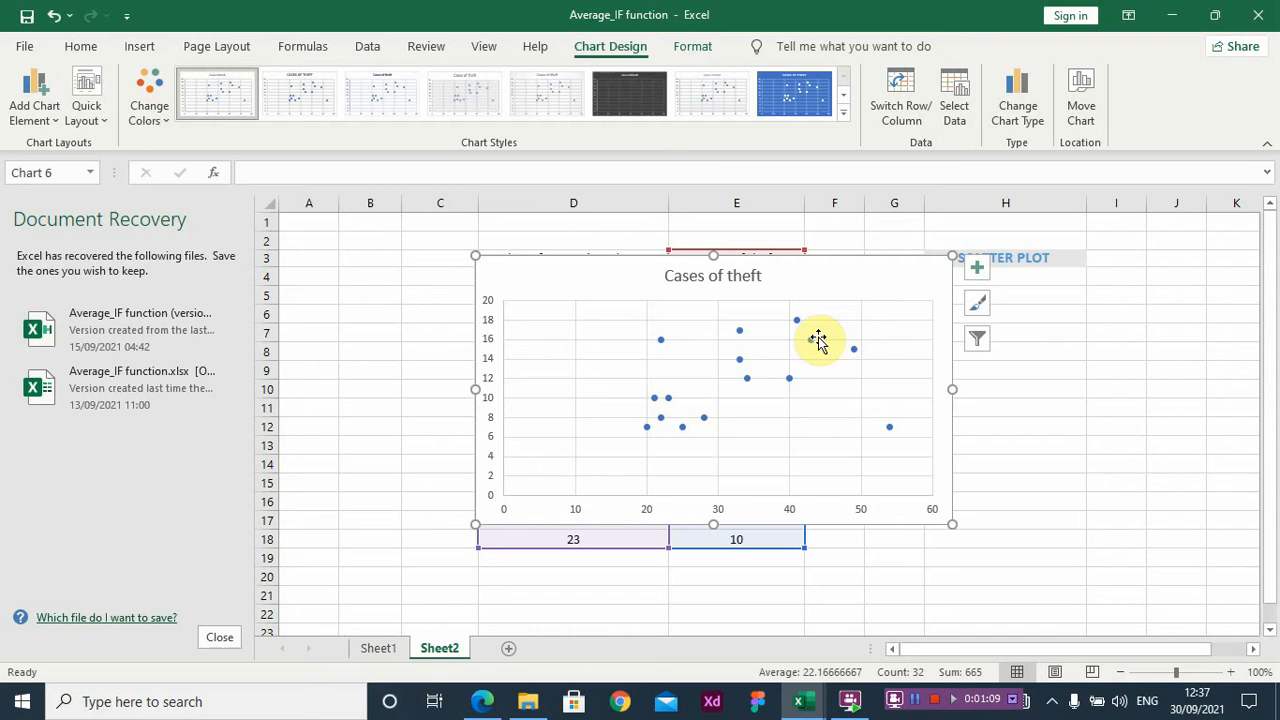
mouse_move(835, 333)
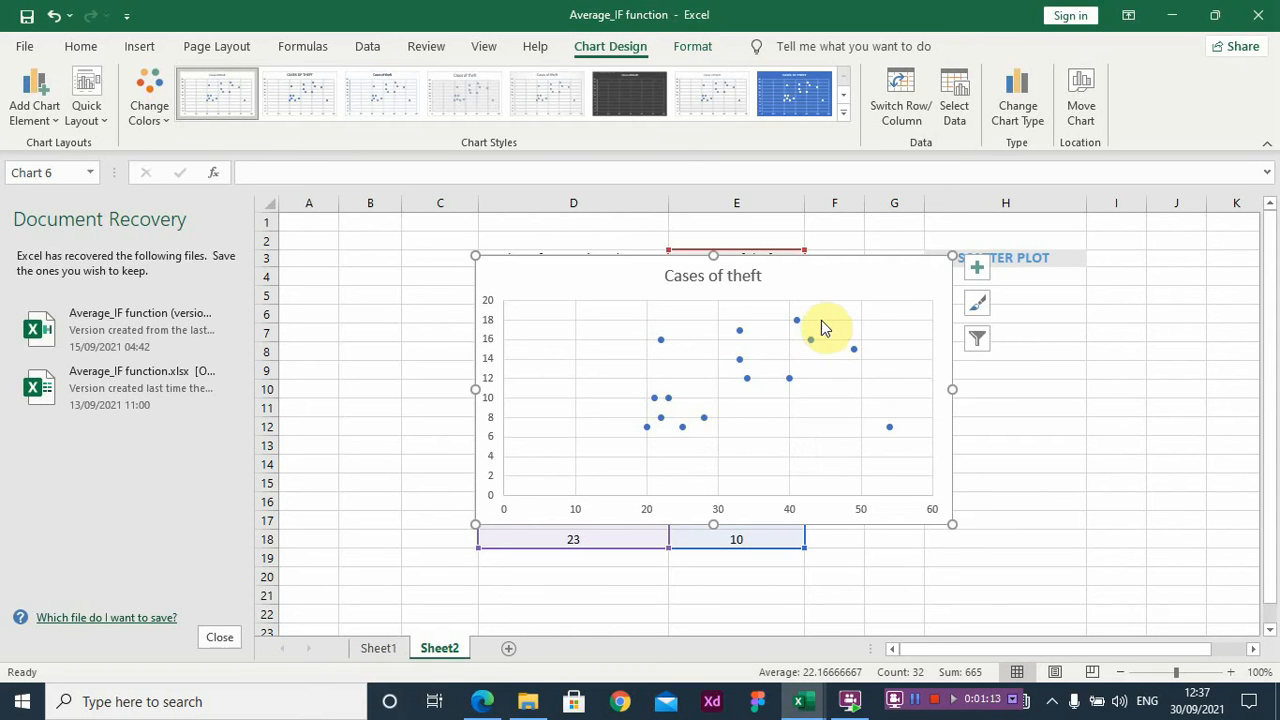
mouse_move(548, 295)
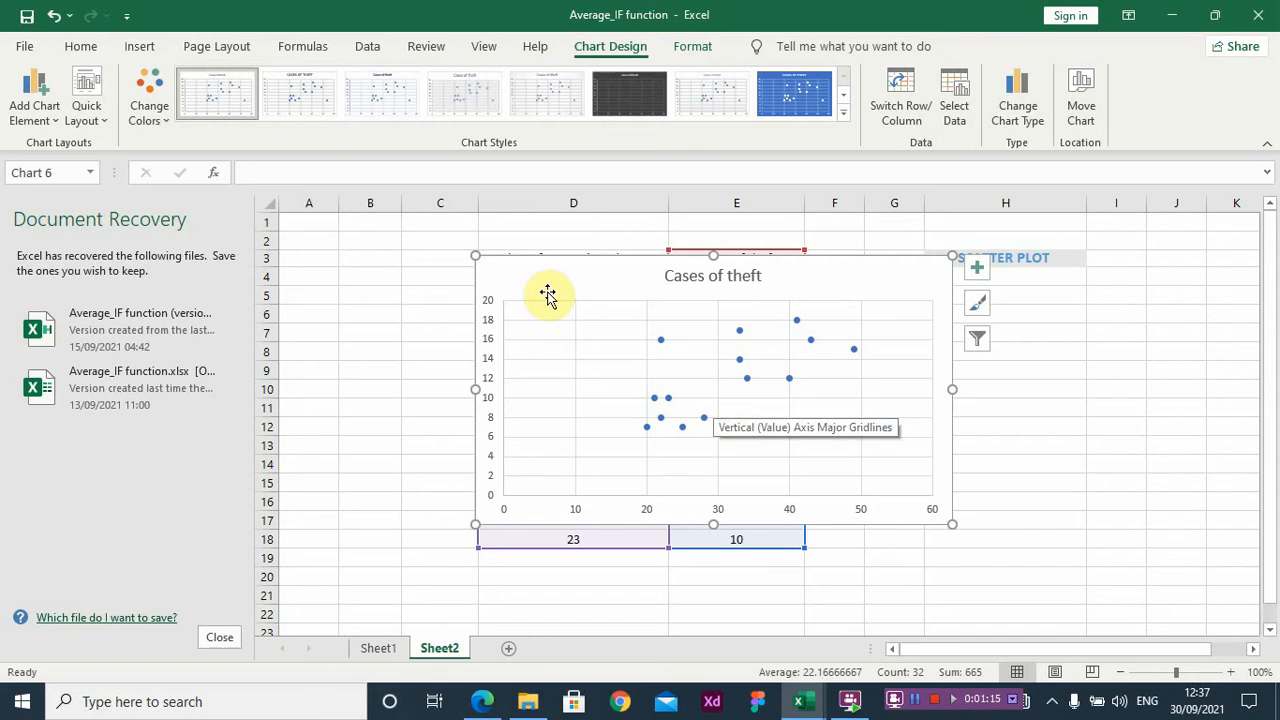
- Edit the chart title to read 'Unemployment VS Cases of theft', then select the data series
left_click(713, 275)
type("Unemploy")
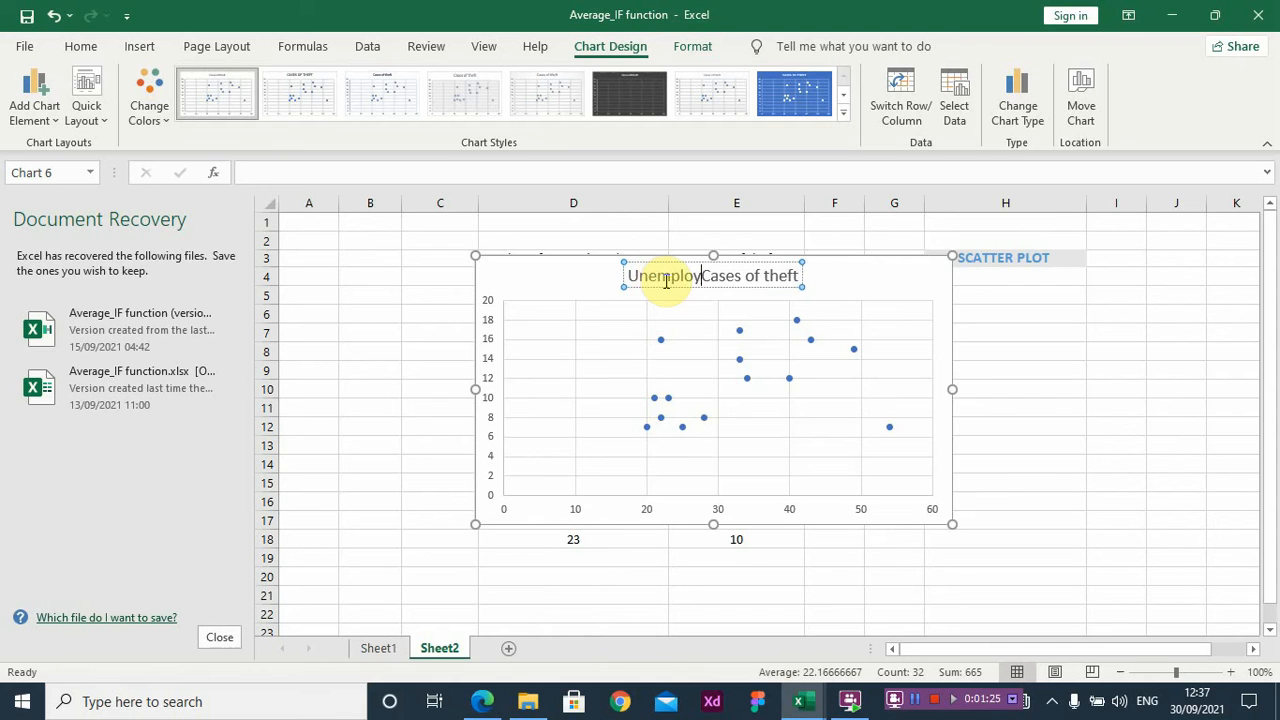
type("ment")
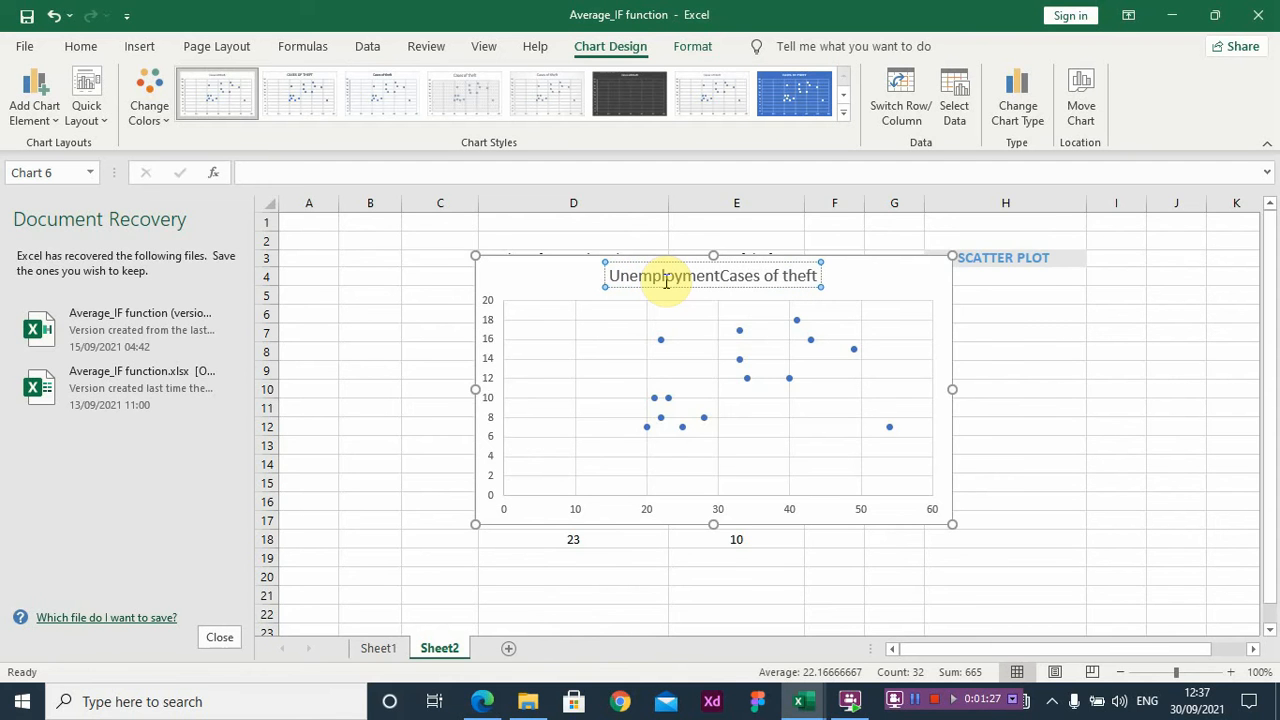
type("VS")
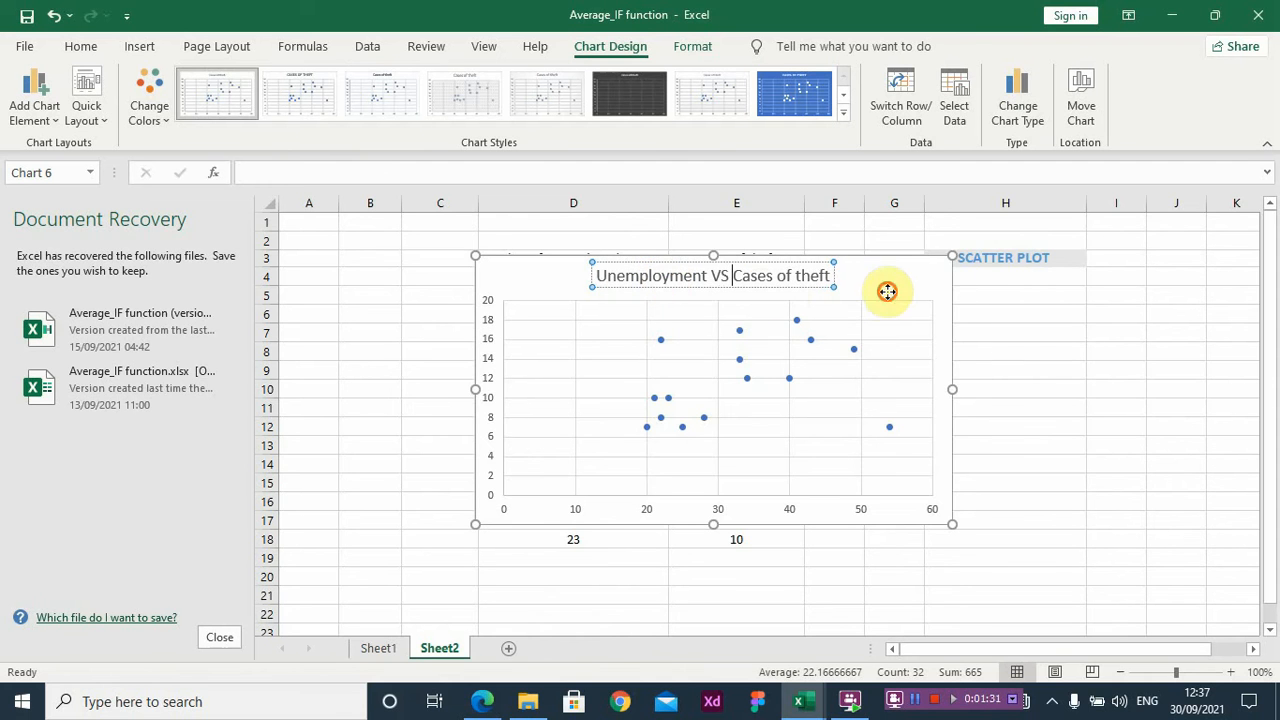
left_click(885, 290)
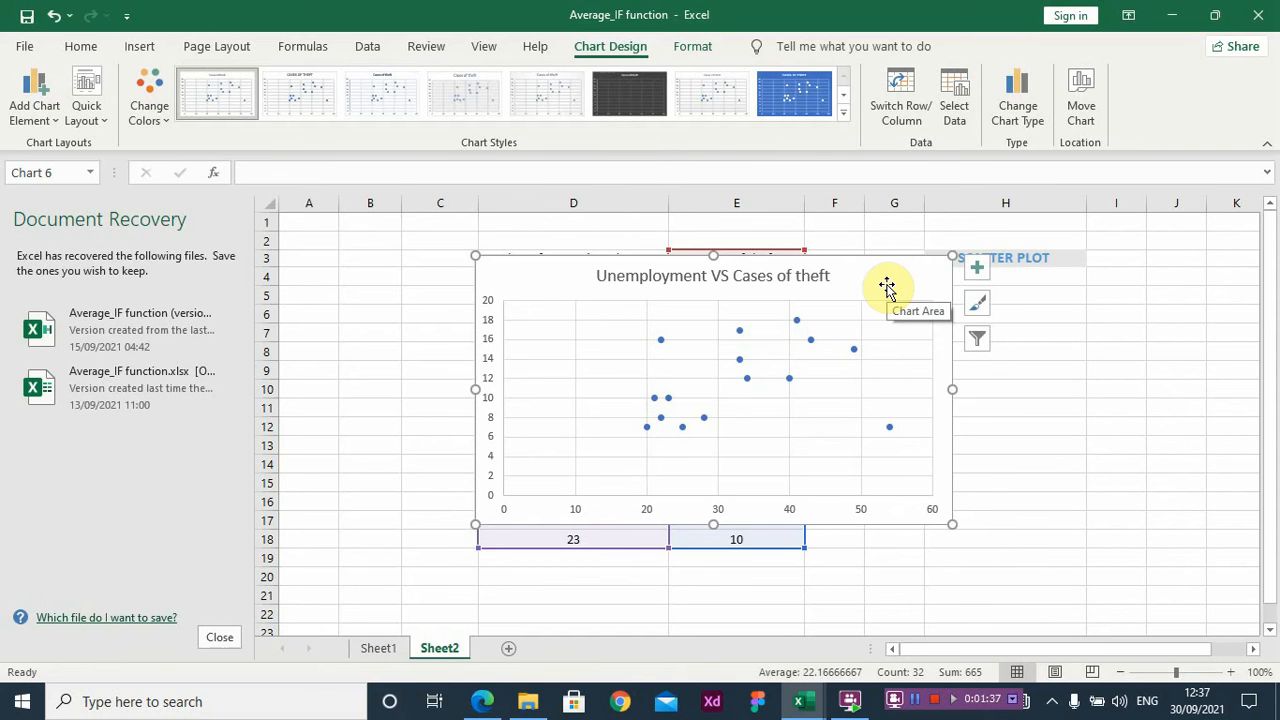
mouse_move(771, 387)
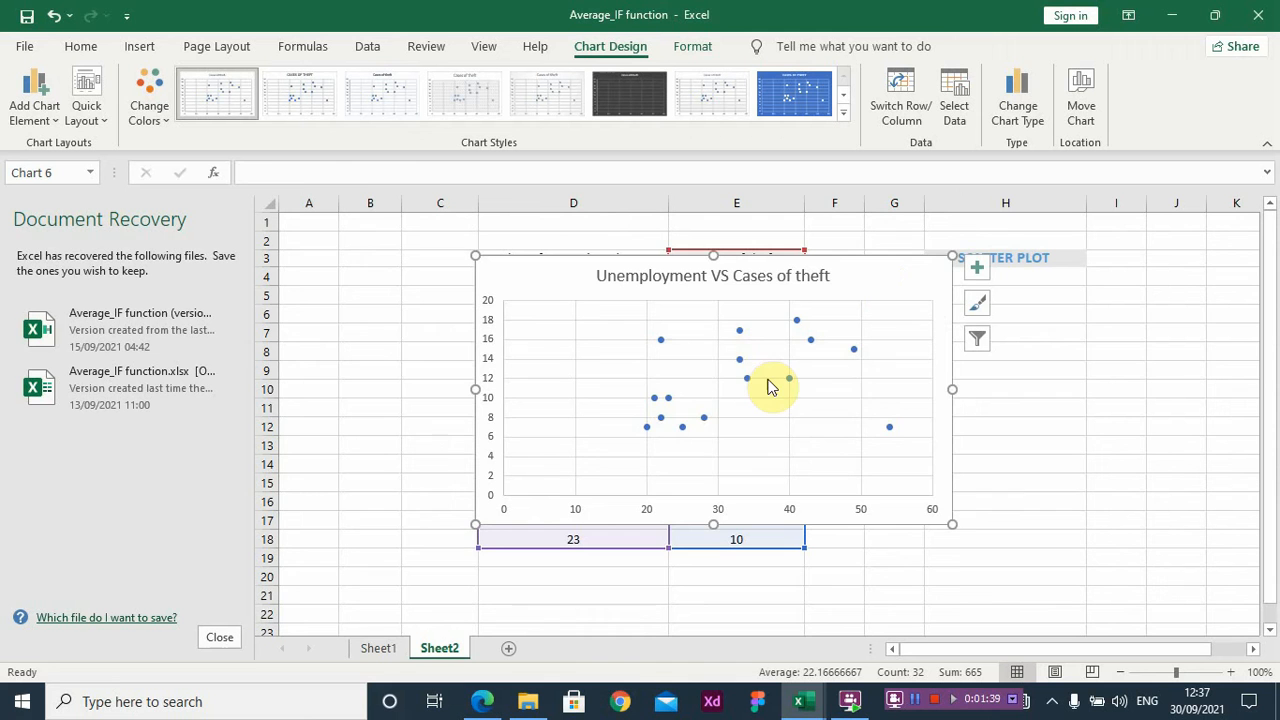
left_click(747, 379)
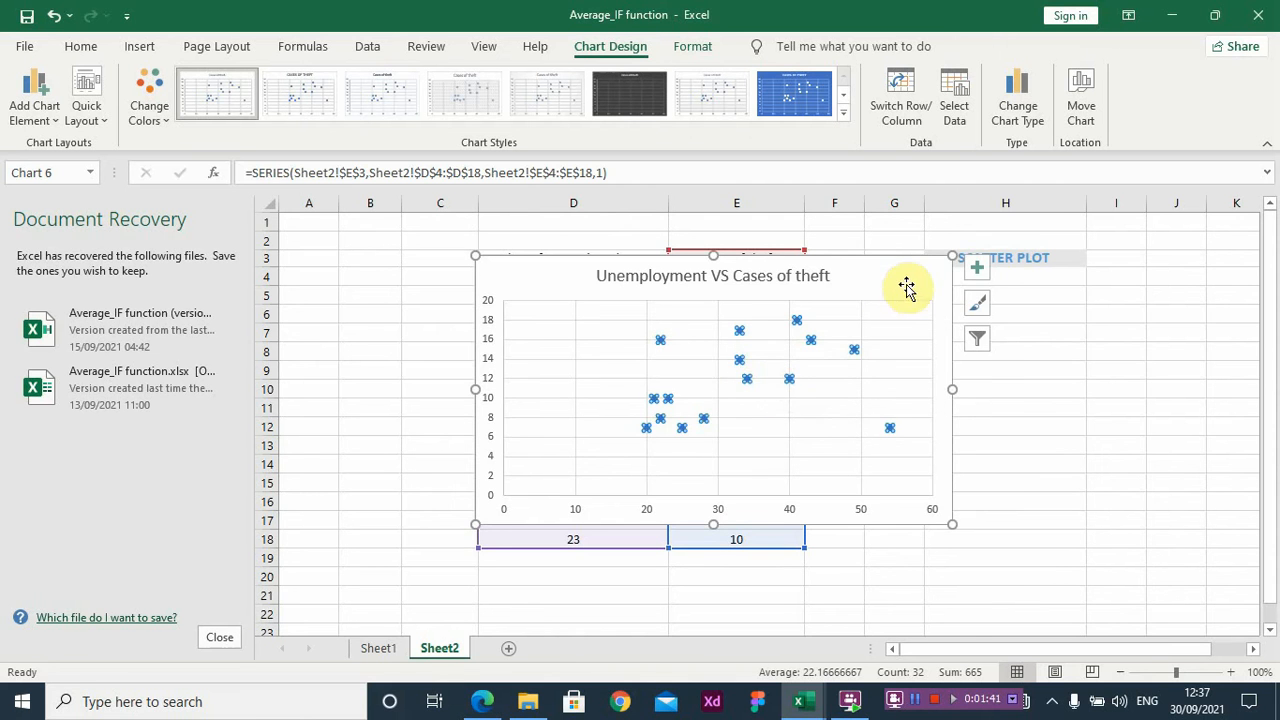
left_click(977, 267)
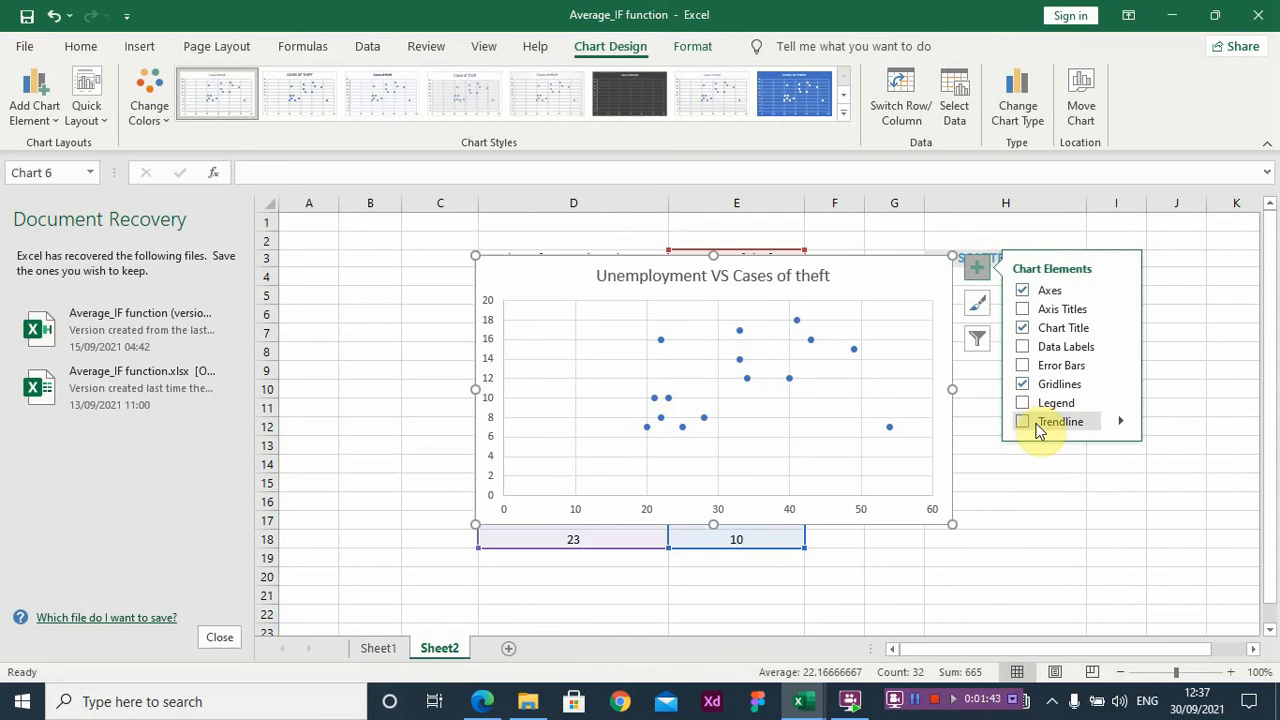
left_click(1022, 421)
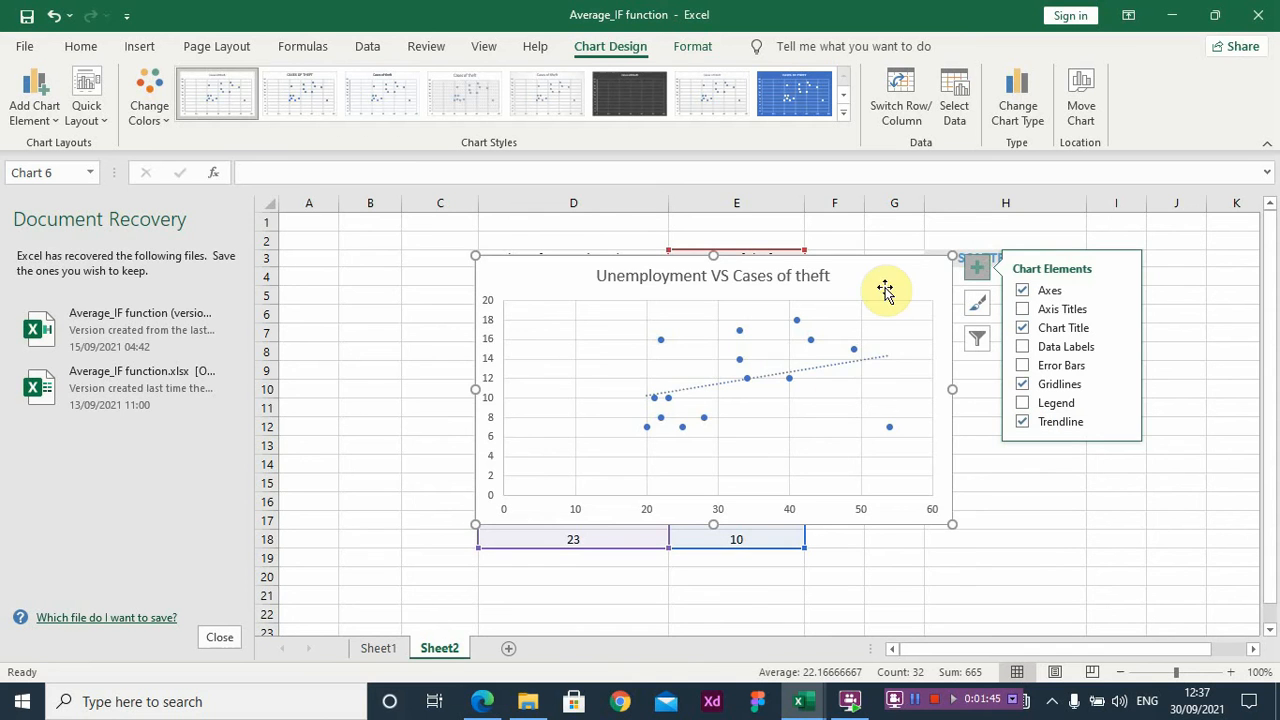
mouse_move(760, 388)
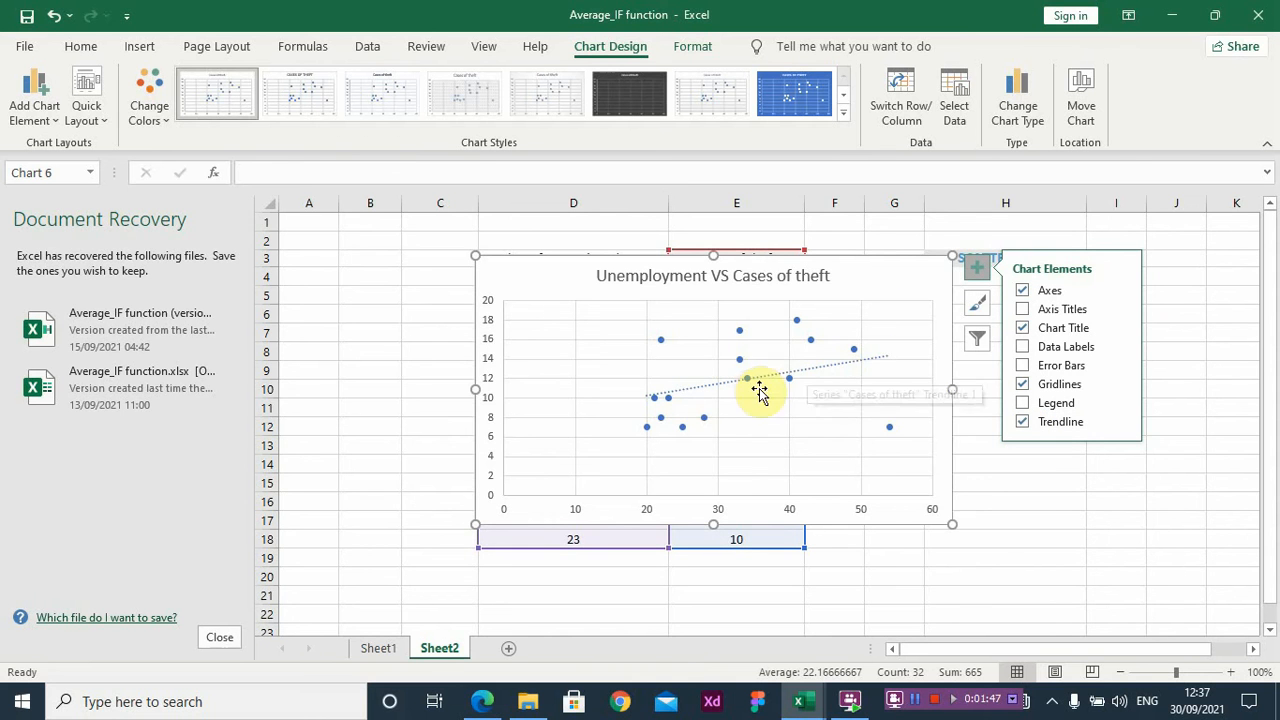
mouse_move(780, 388)
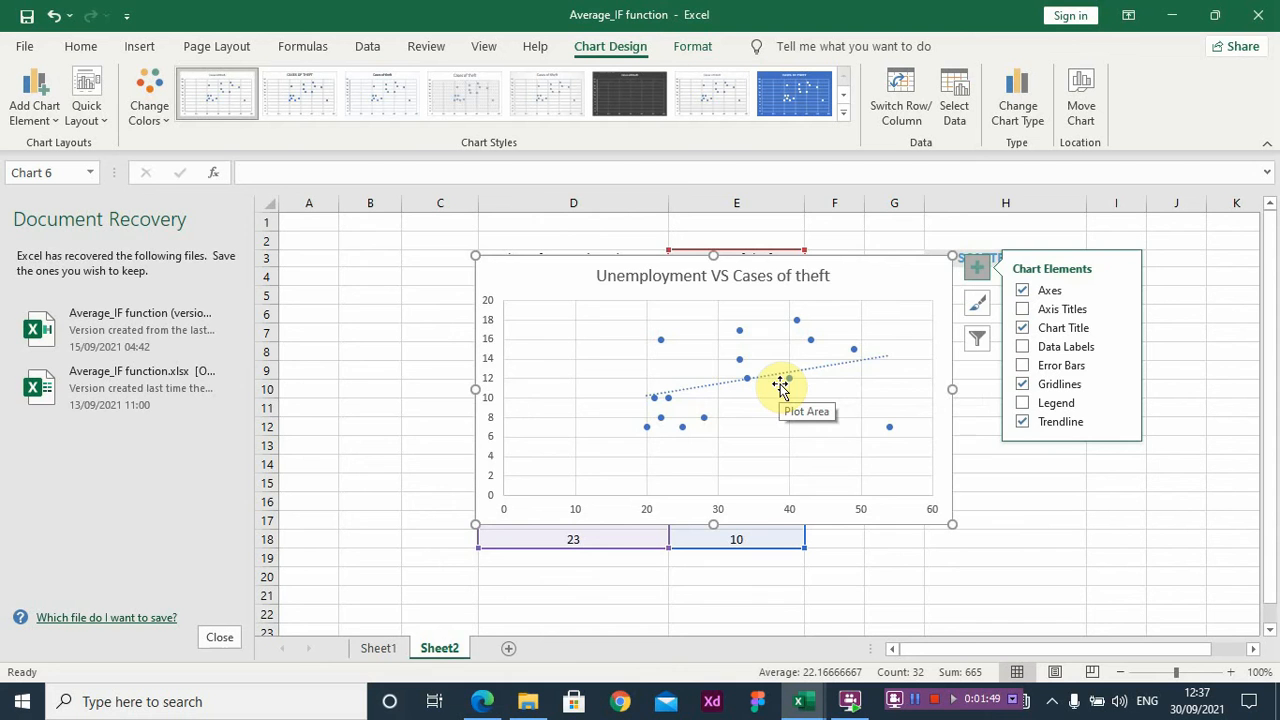
mouse_move(783, 380)
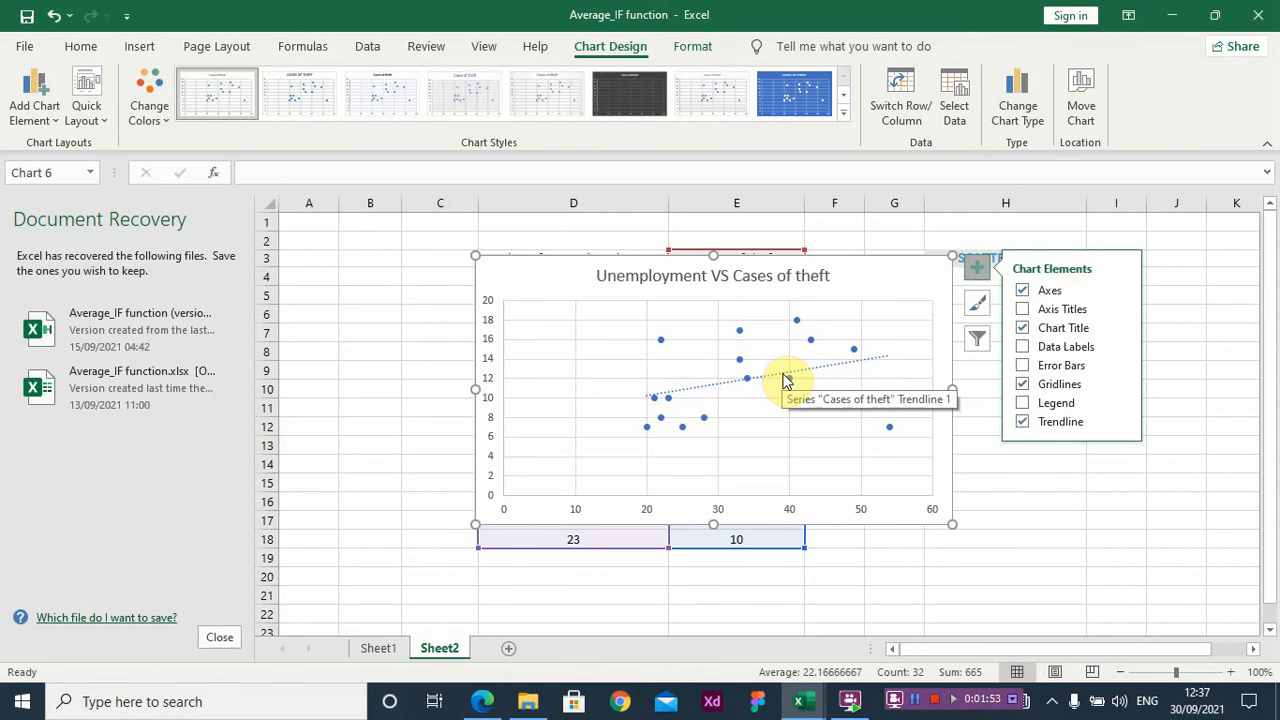
- Display the trendline equation y = 0.1202x + 7.8883 on the chart and close Format Trendline
right_click(783, 380)
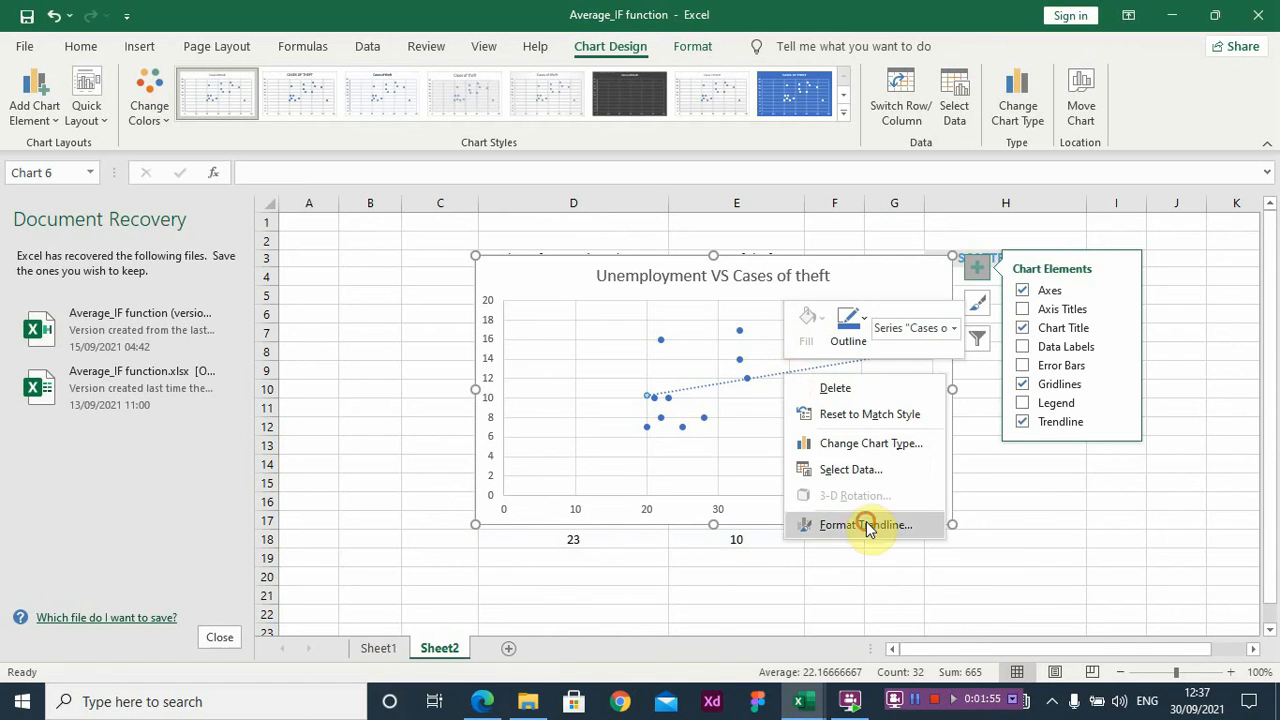
left_click(865, 524)
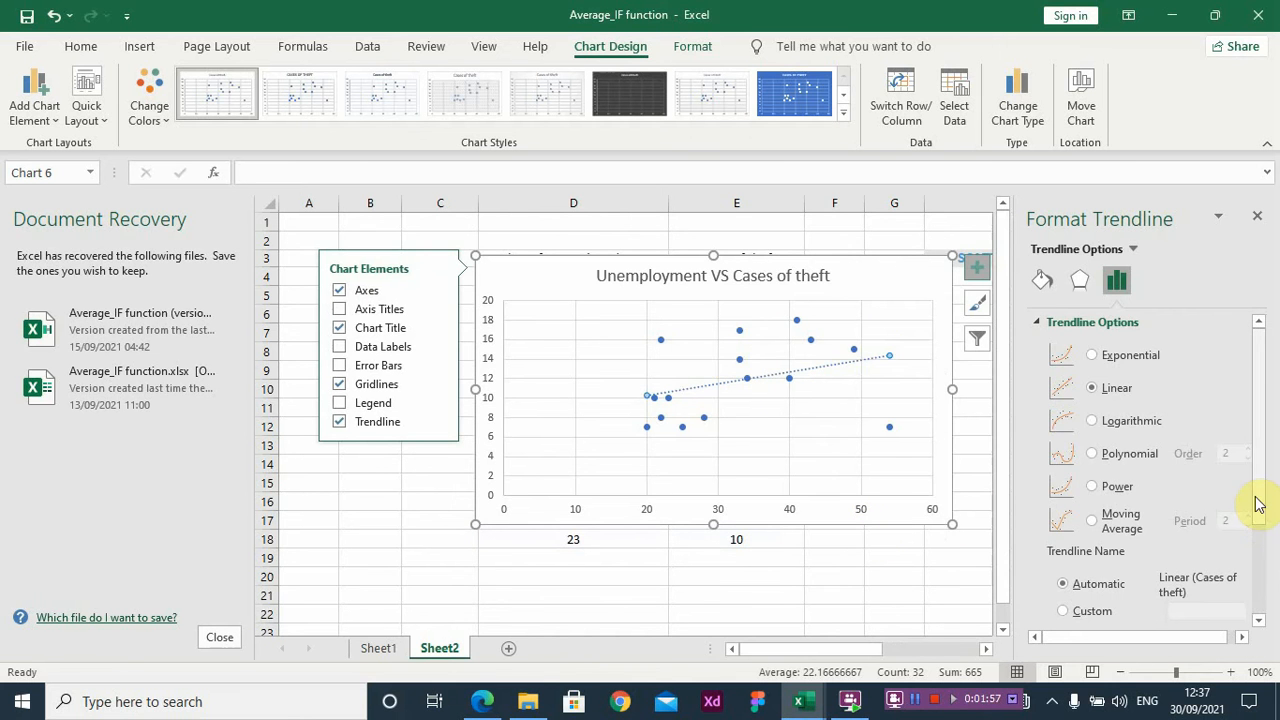
scroll("down", 3)
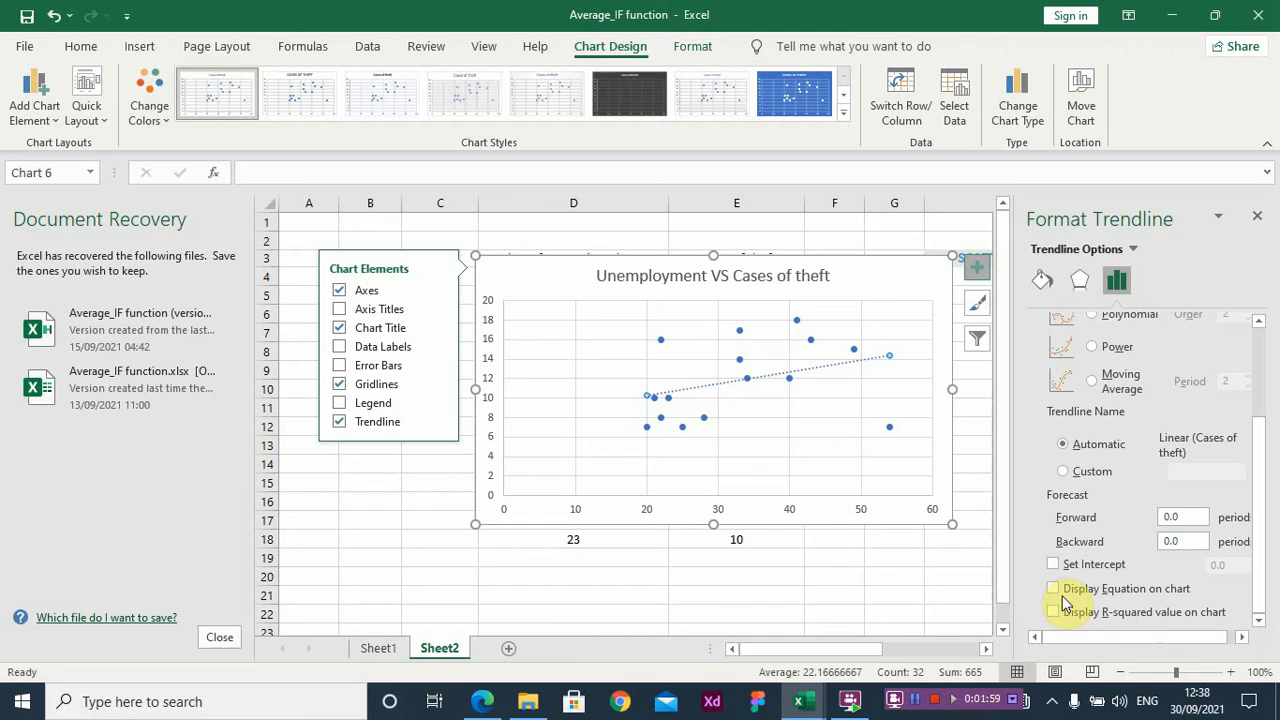
left_click(1052, 588)
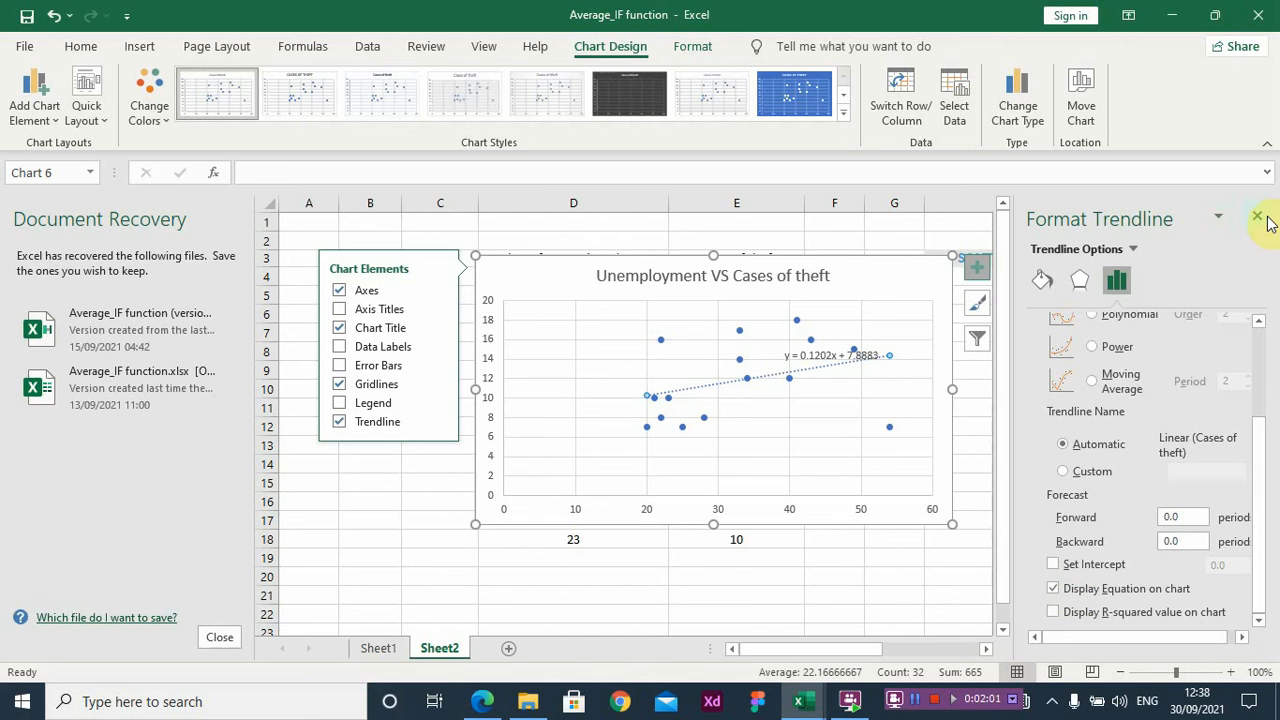
left_click(1257, 217)
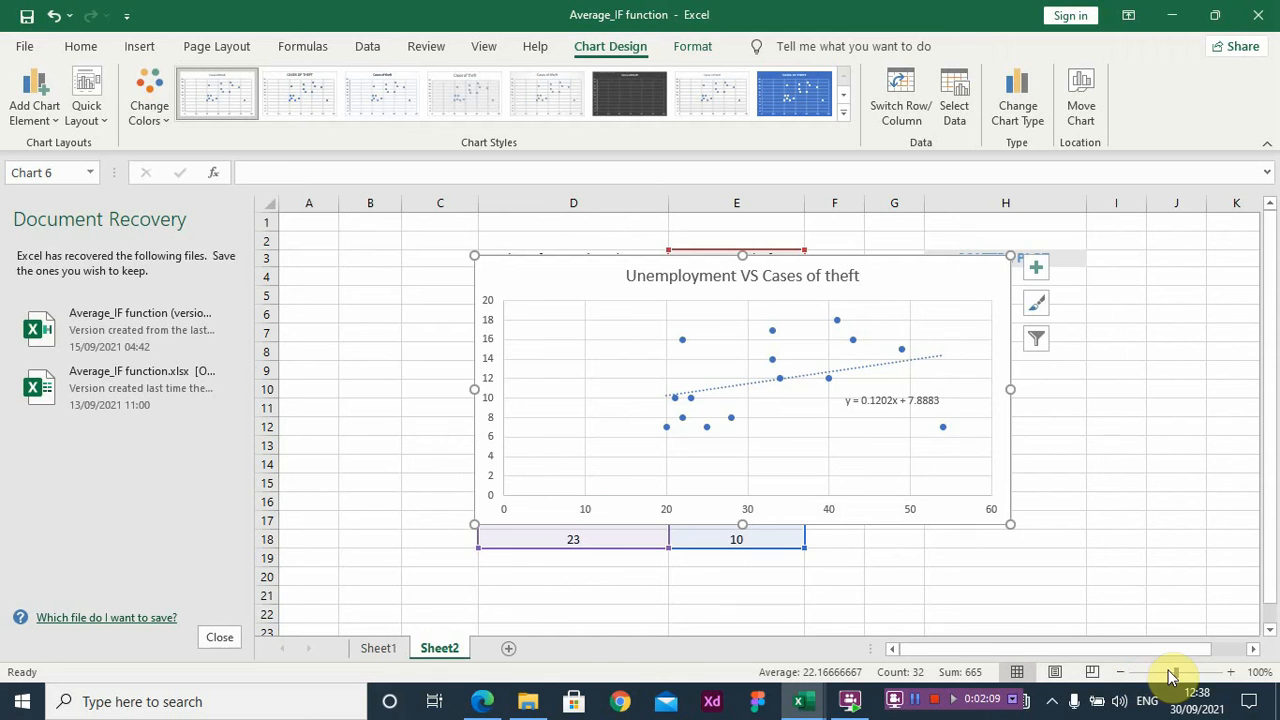
mouse_move(742, 523)
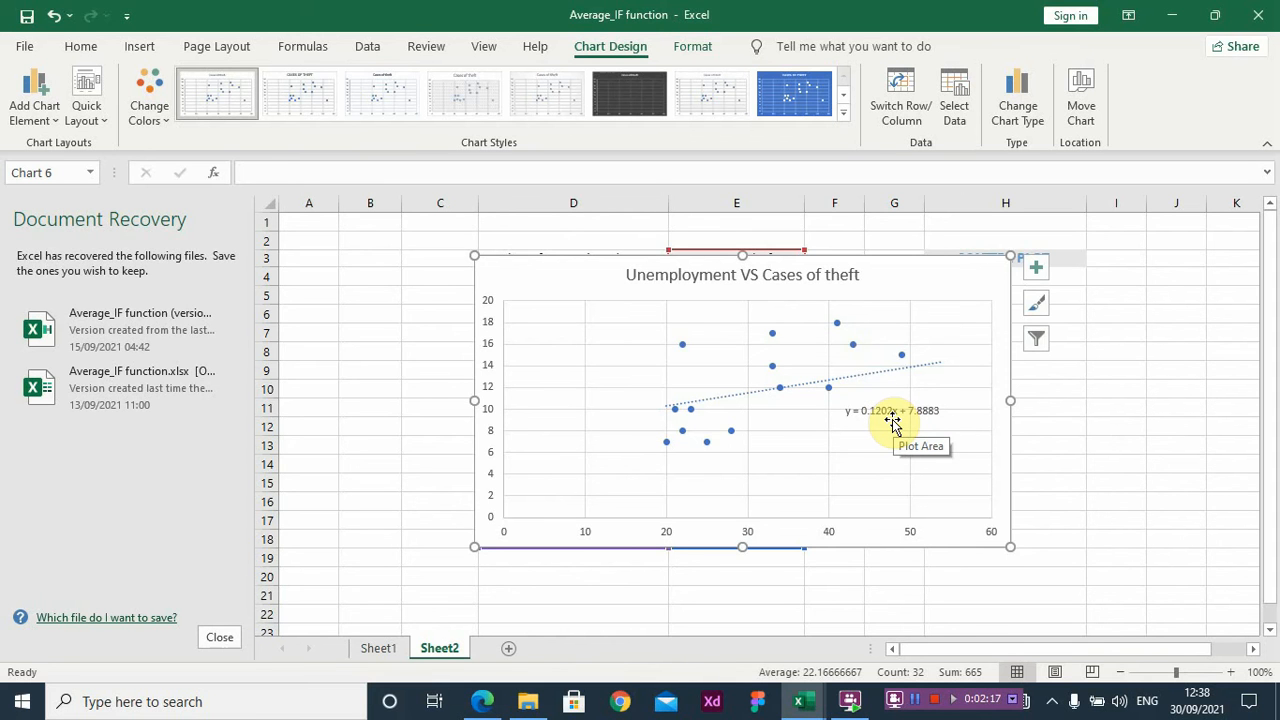
mouse_move(778, 330)
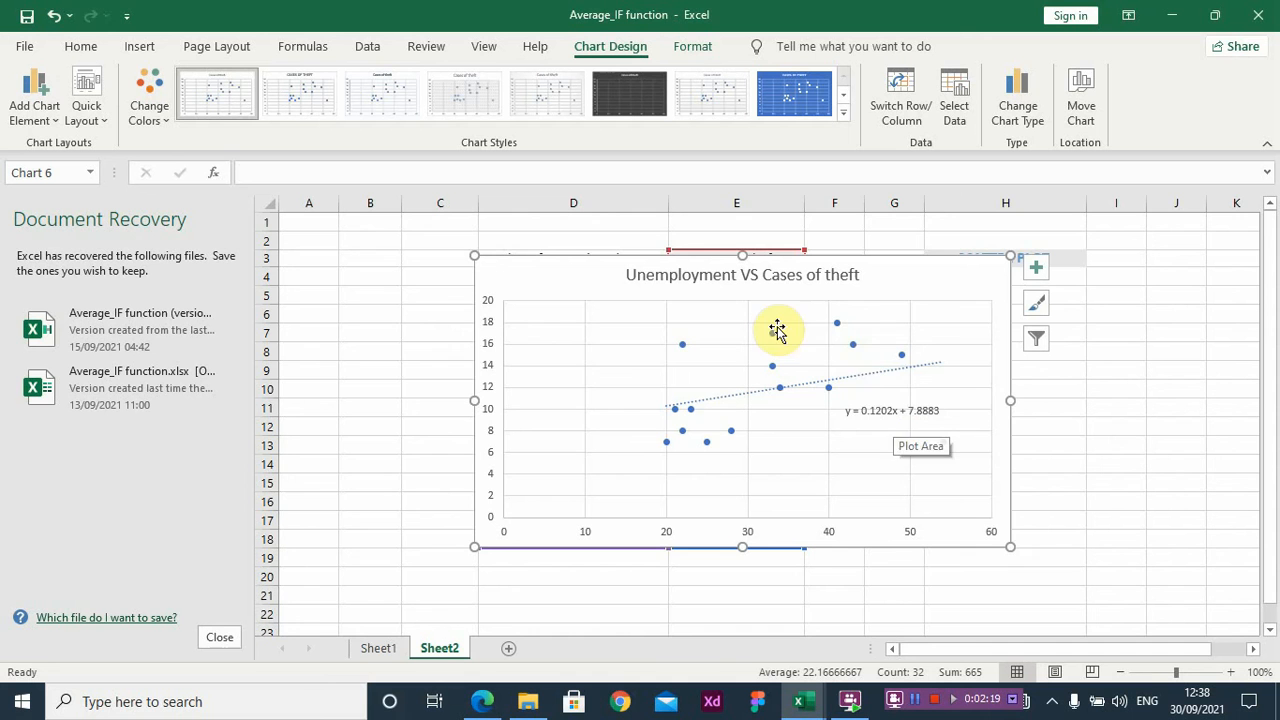
mouse_move(857, 383)
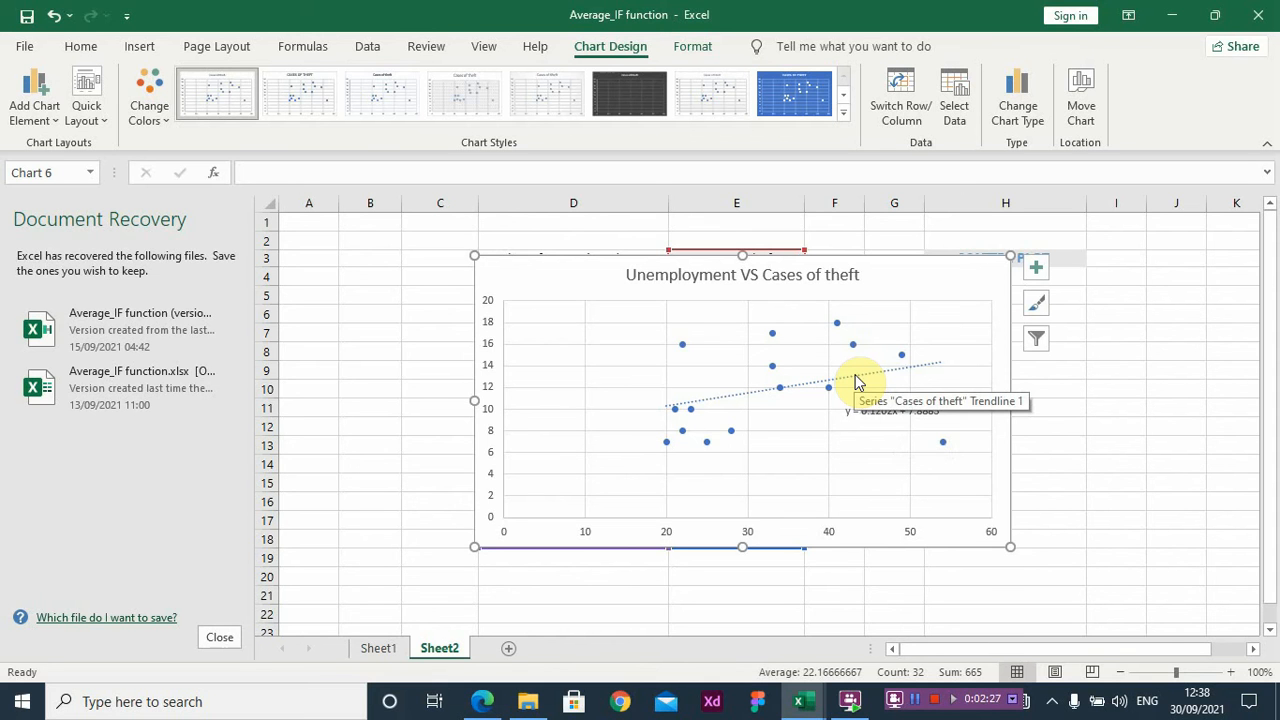
mouse_move(847, 417)
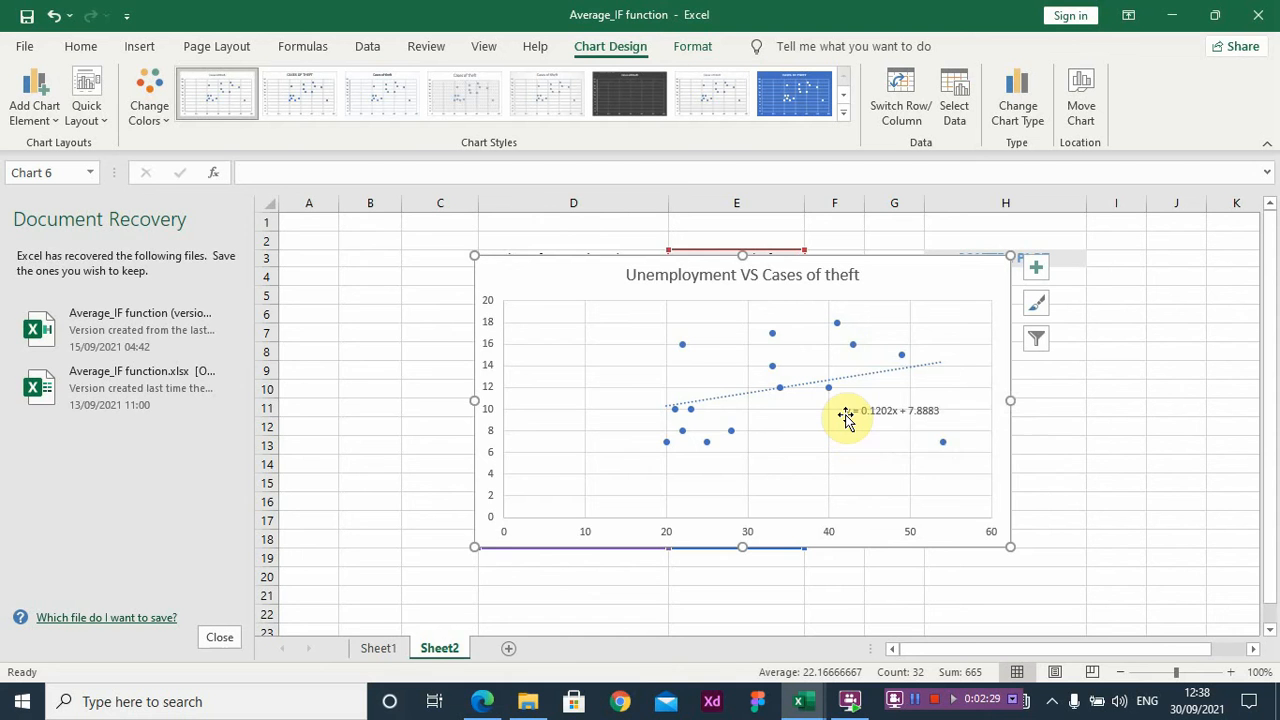
mouse_move(846, 414)
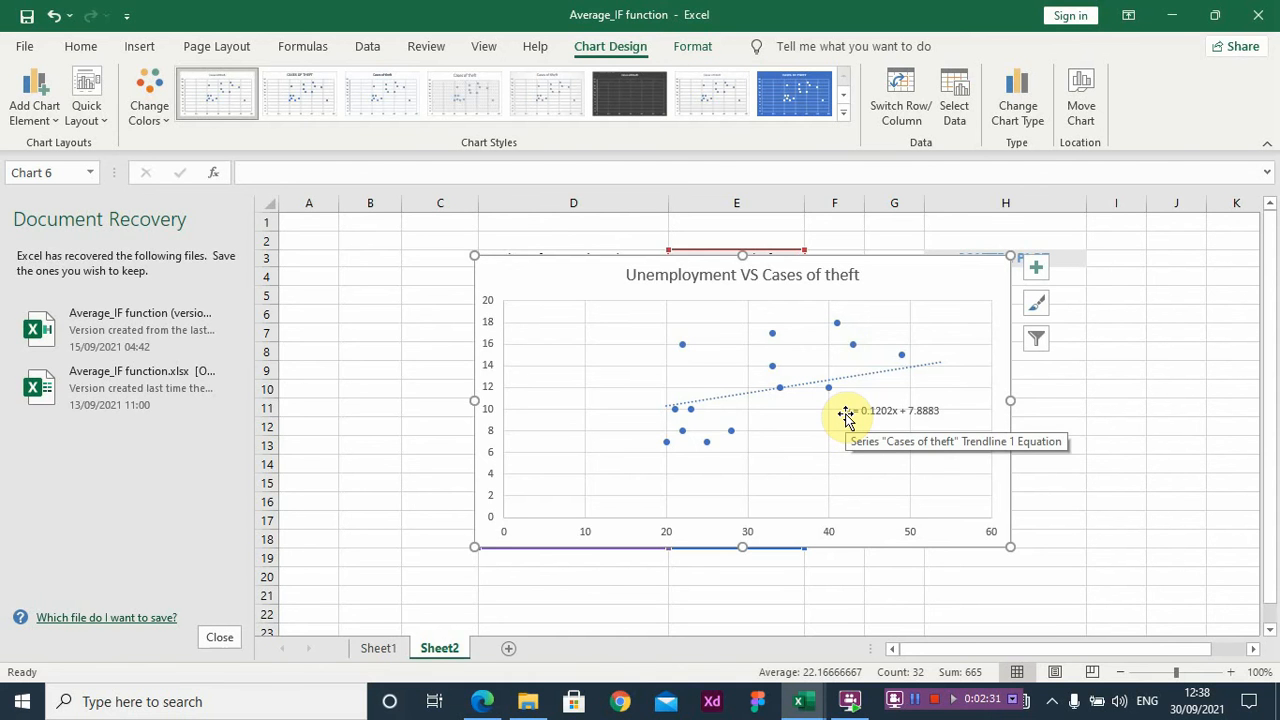
mouse_move(890, 415)
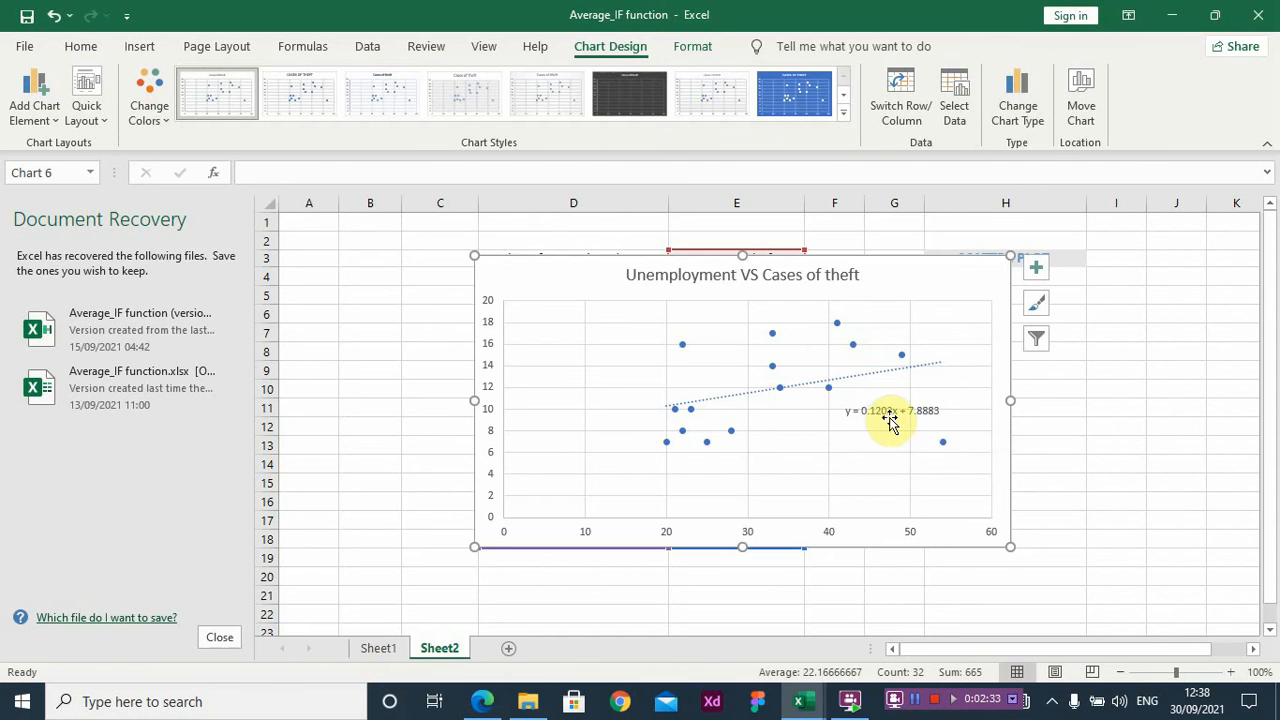
mouse_move(894, 459)
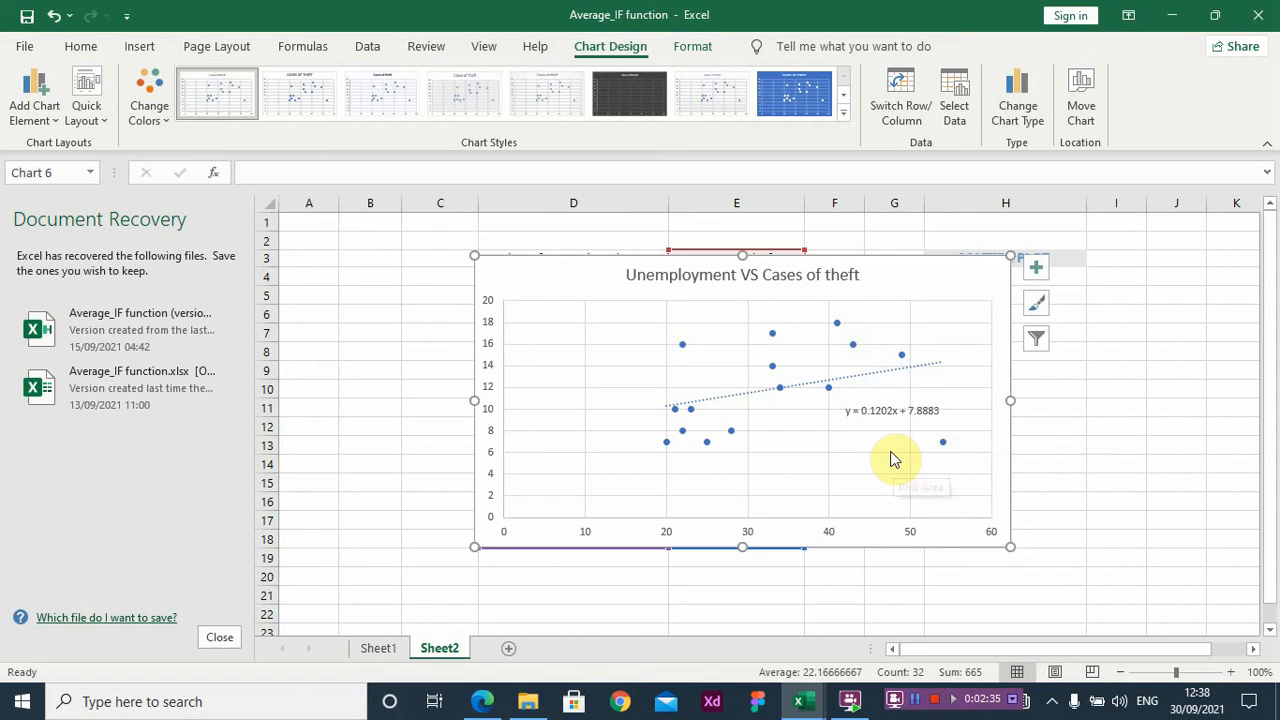
mouse_move(682, 278)
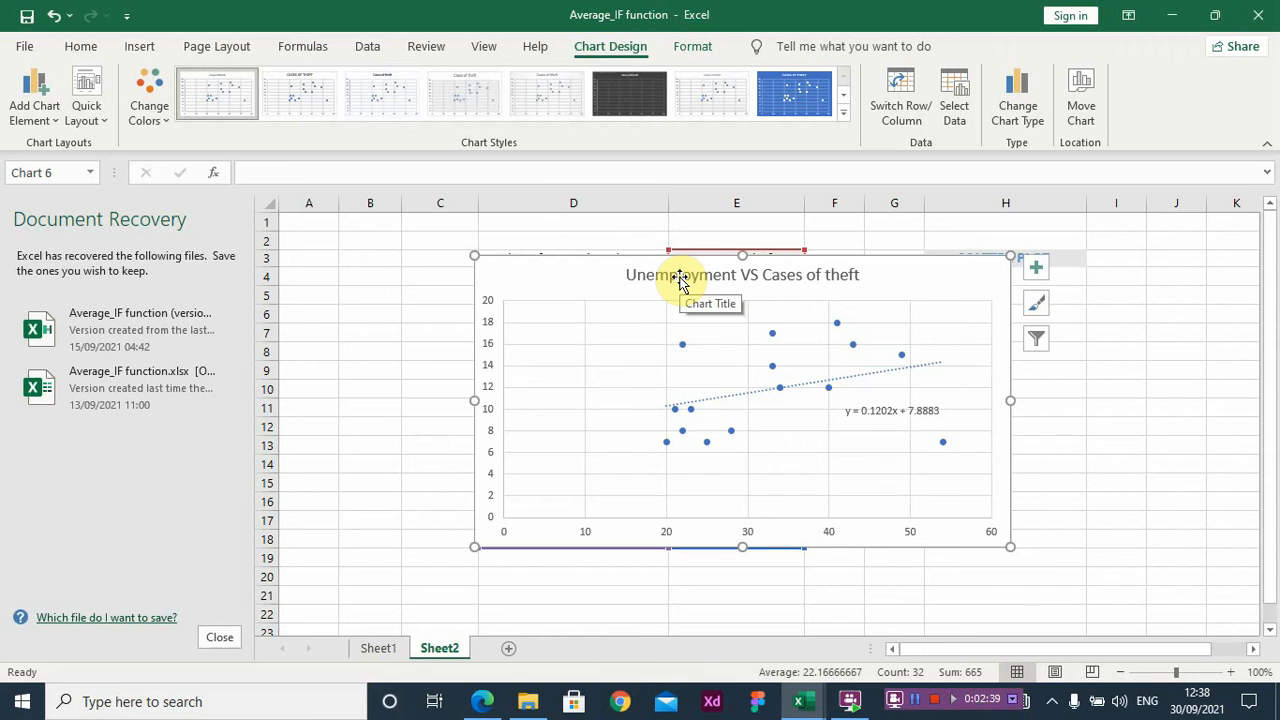
mouse_move(710, 362)
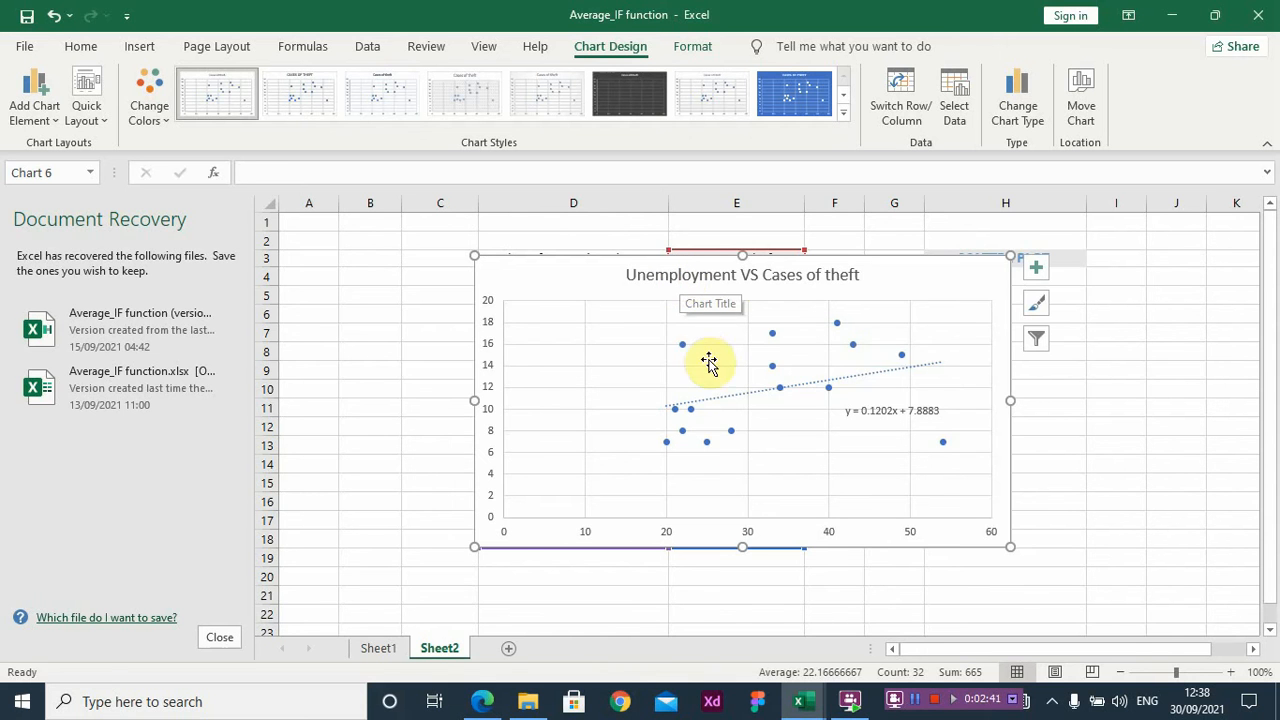
mouse_move(783, 331)
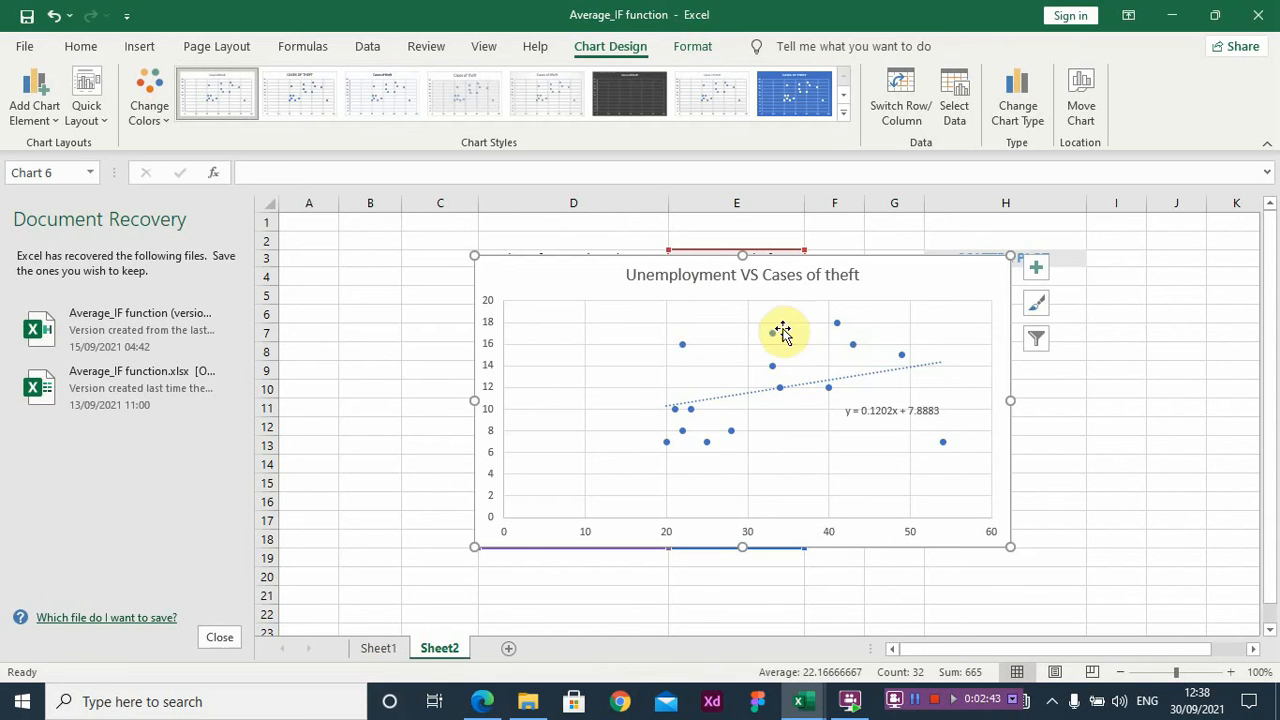
mouse_move(755, 418)
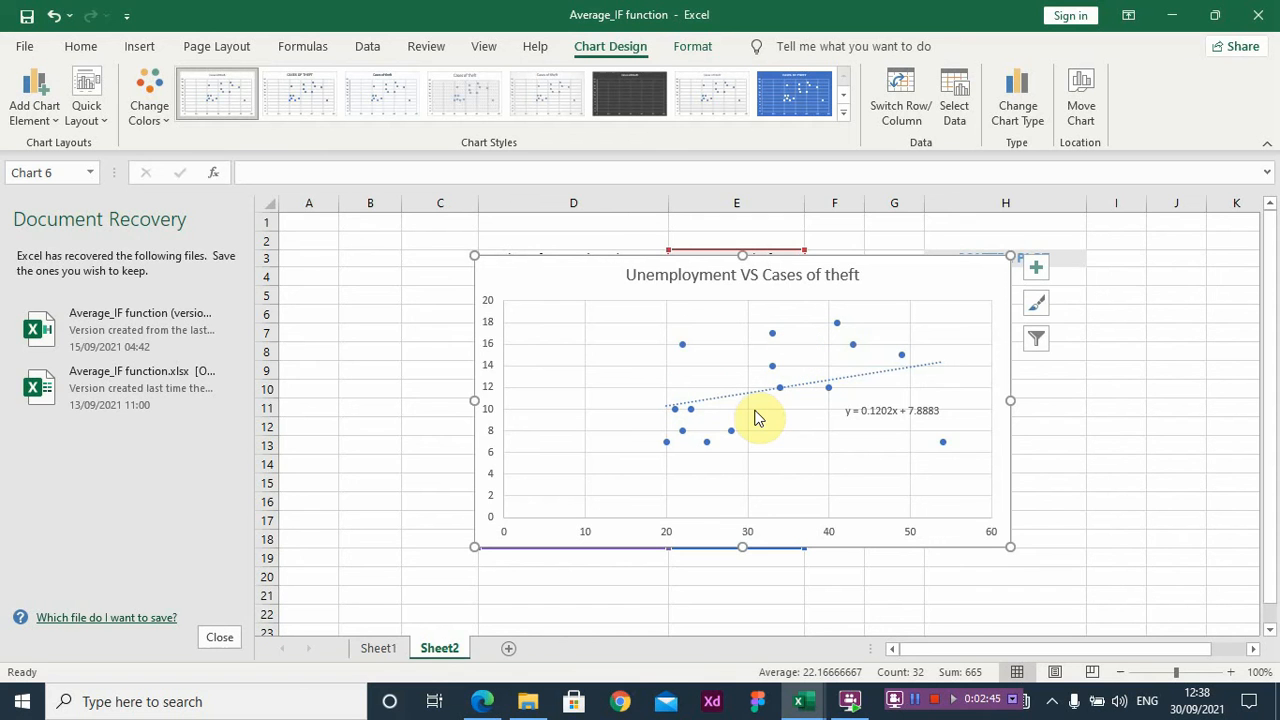
mouse_move(755, 417)
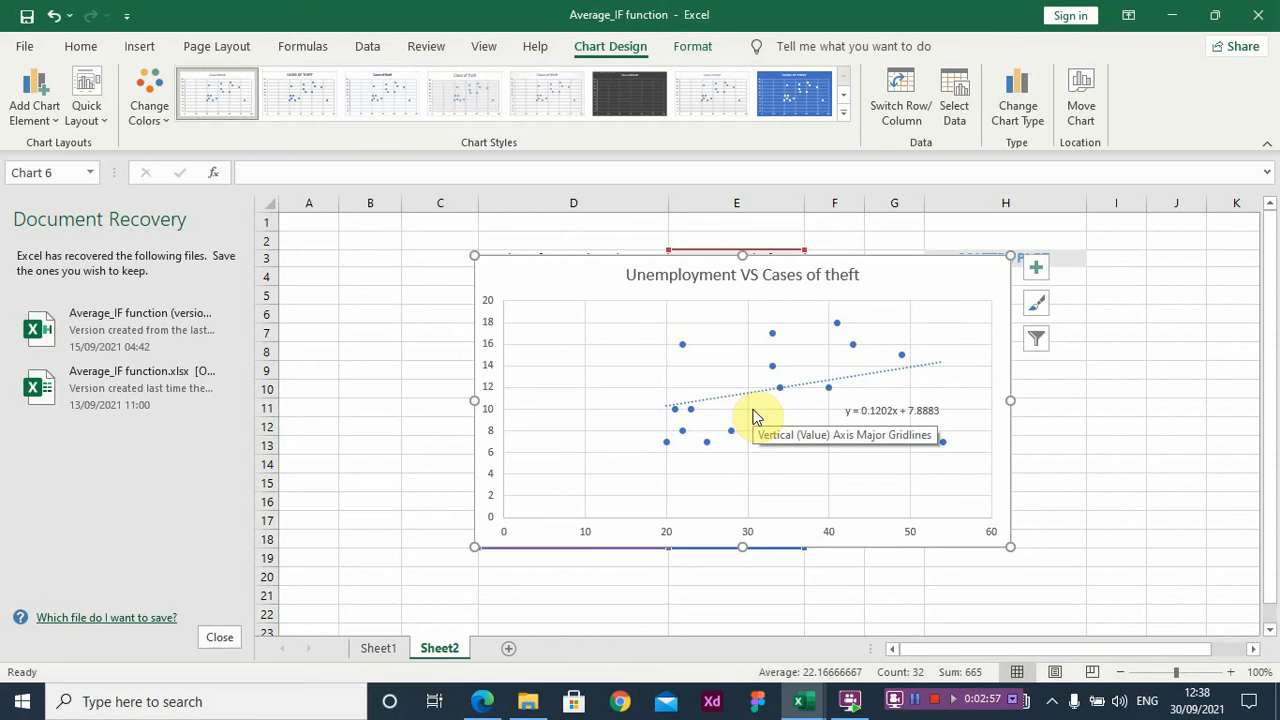
mouse_move(983, 418)
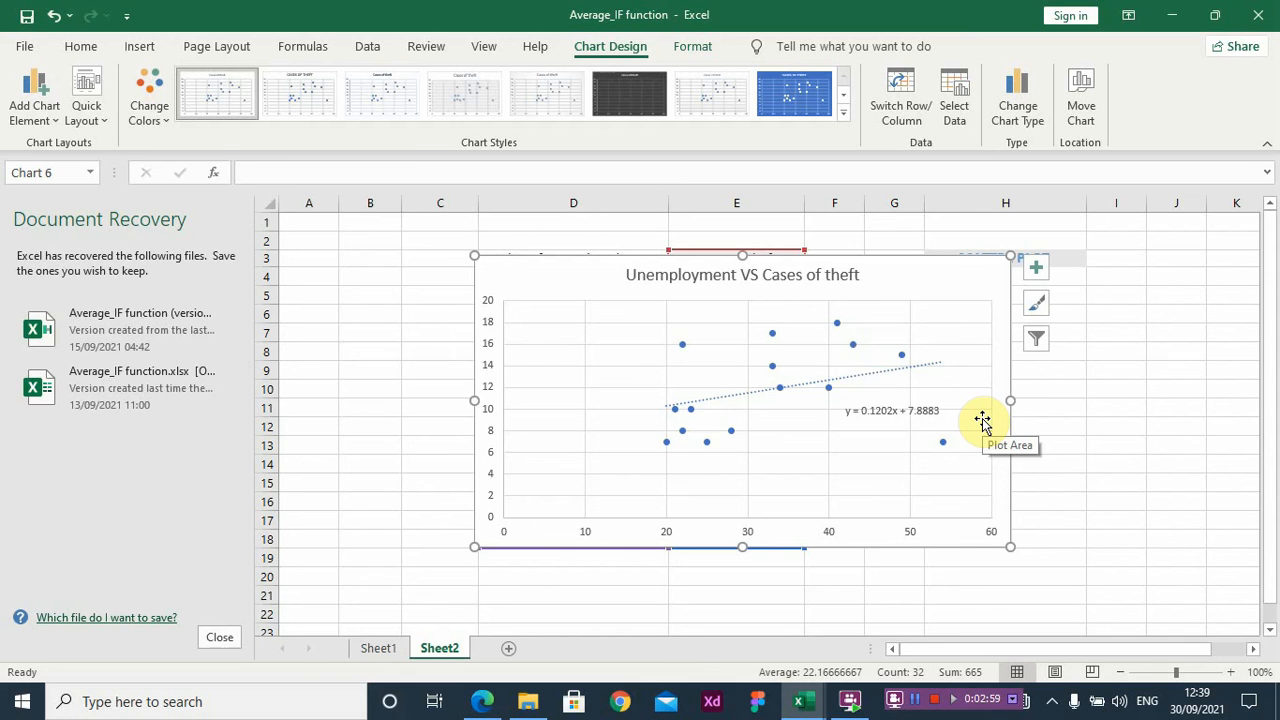